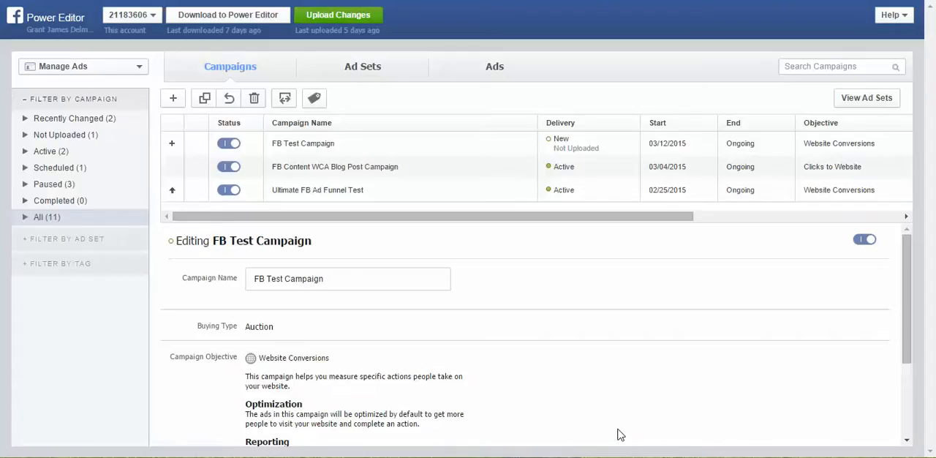
pyautogui.moveTo(230, 71)
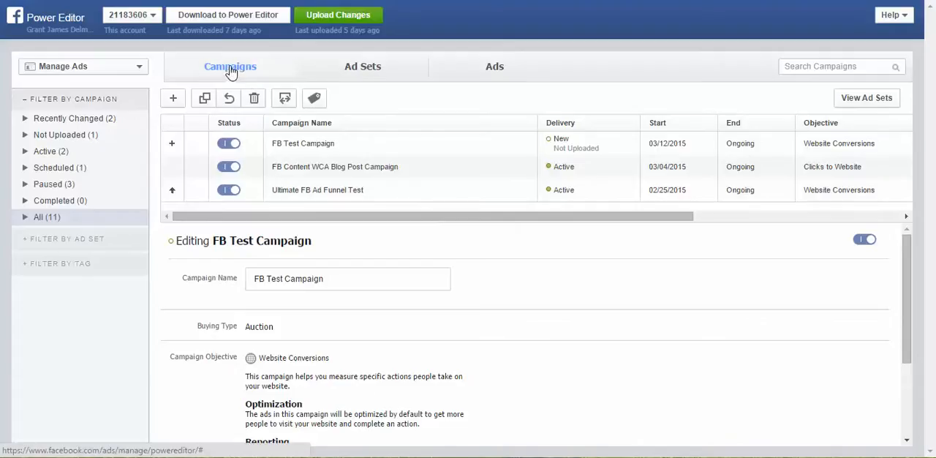
pyautogui.moveTo(235, 70)
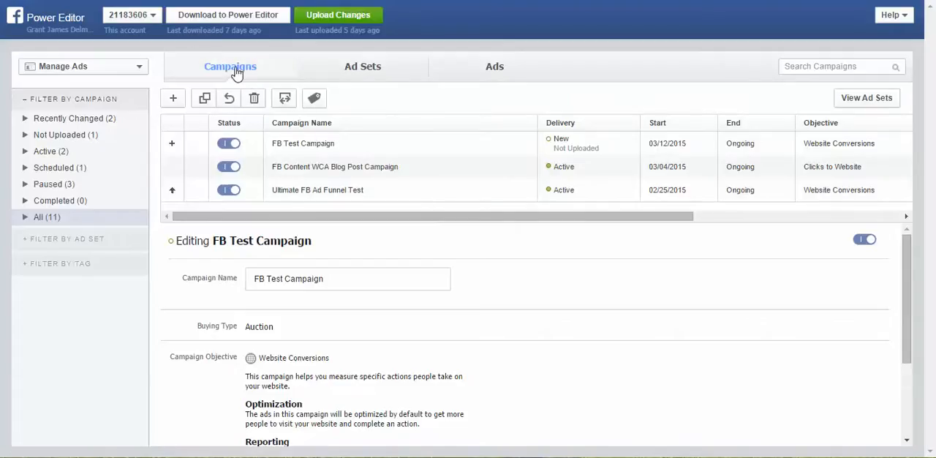
pyautogui.moveTo(173, 98)
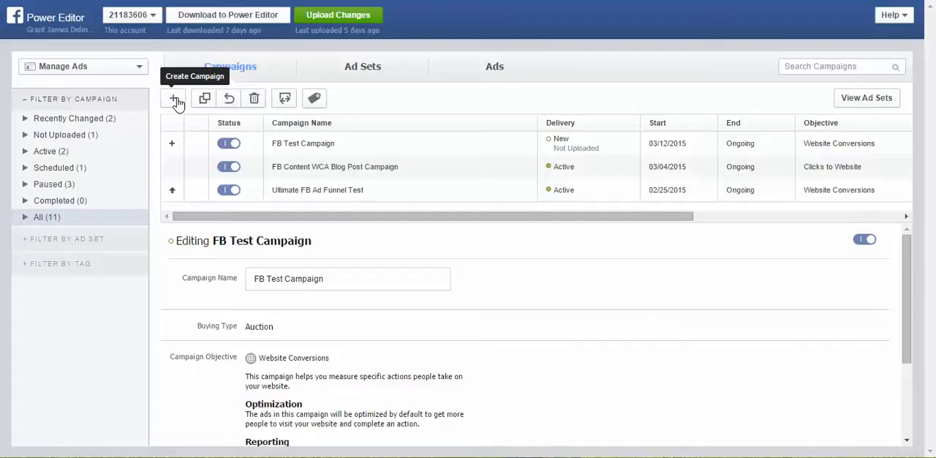
# Create campaign 'FB Ad Test 3' with Auction buying and the Website Conversions objective
pyautogui.click(173, 98)
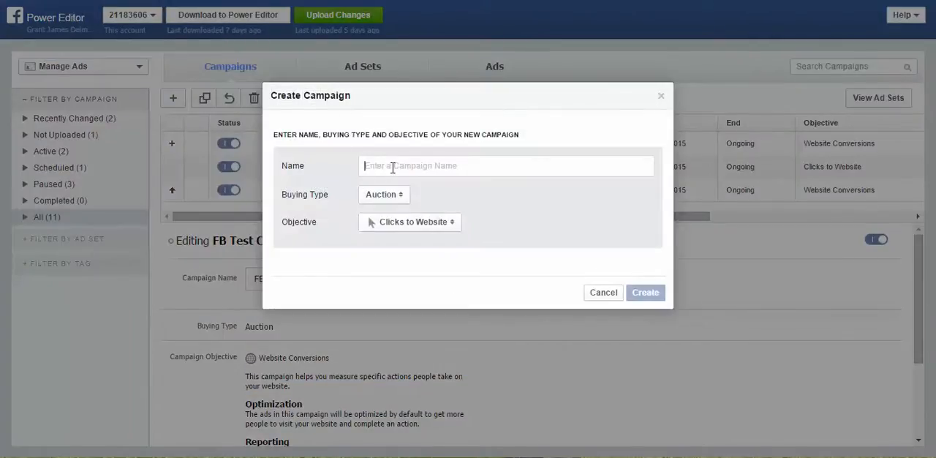
pyautogui.write('FB Ad Test 3')
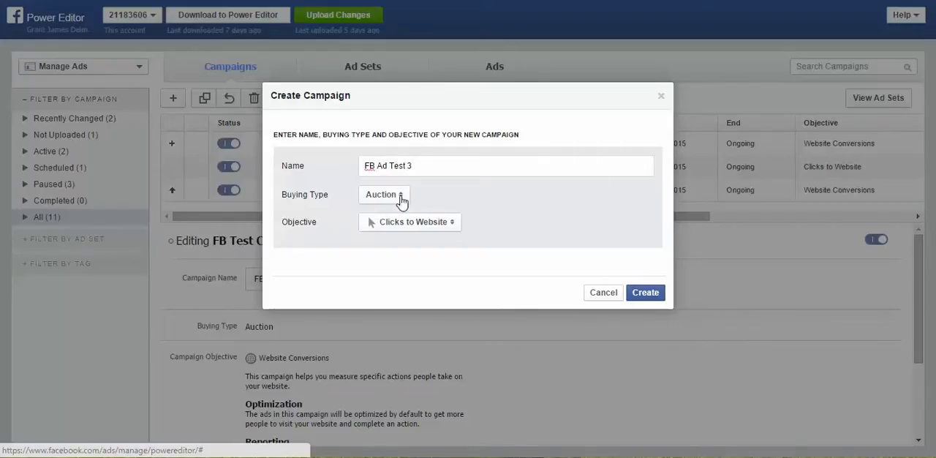
pyautogui.click(384, 194)
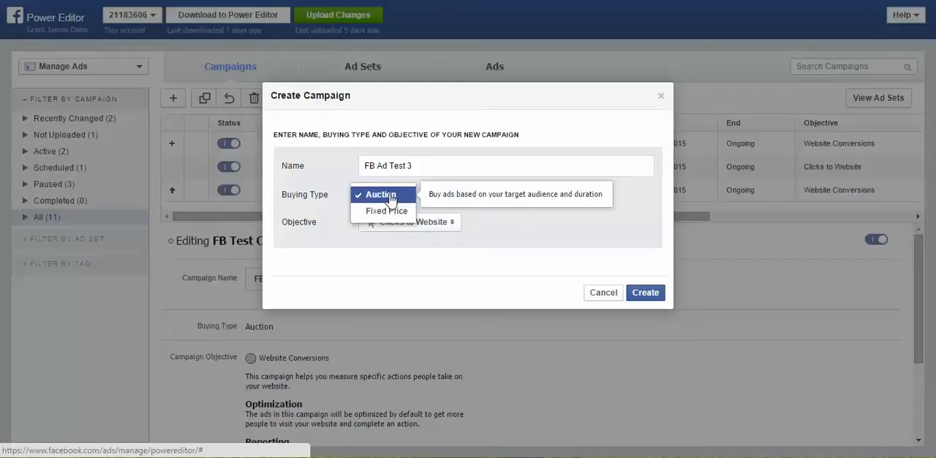
pyautogui.click(380, 194)
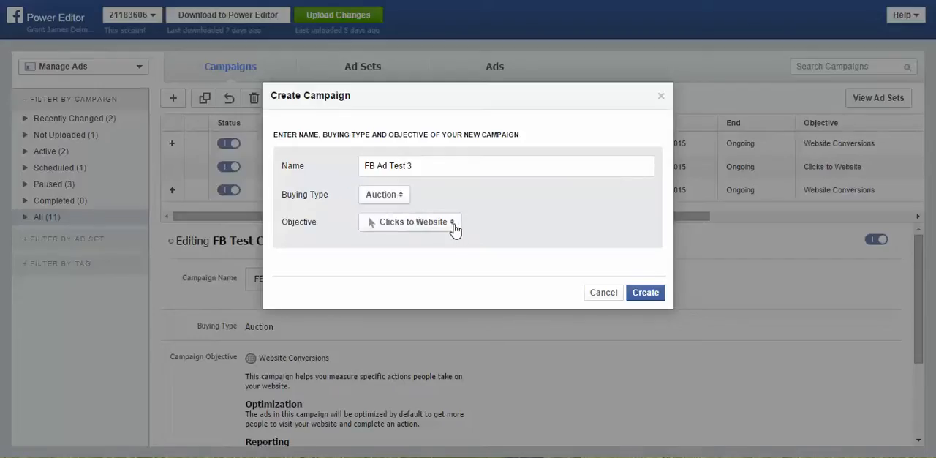
pyautogui.click(409, 222)
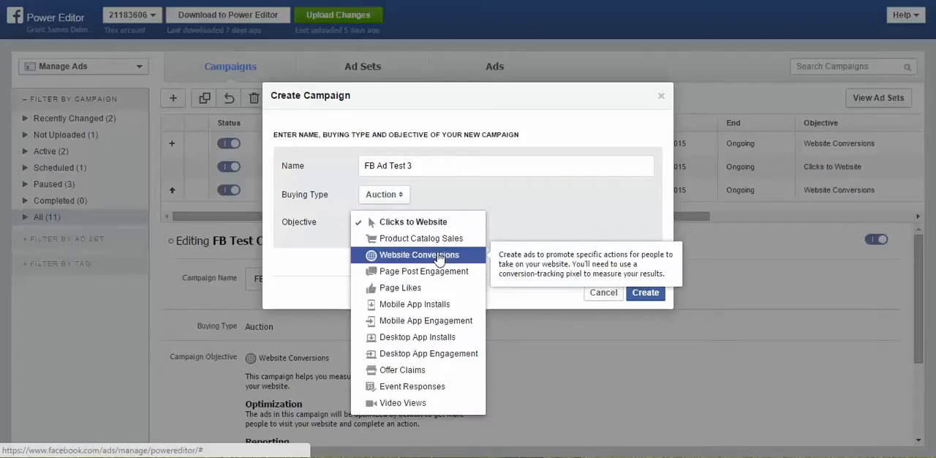
pyautogui.click(418, 255)
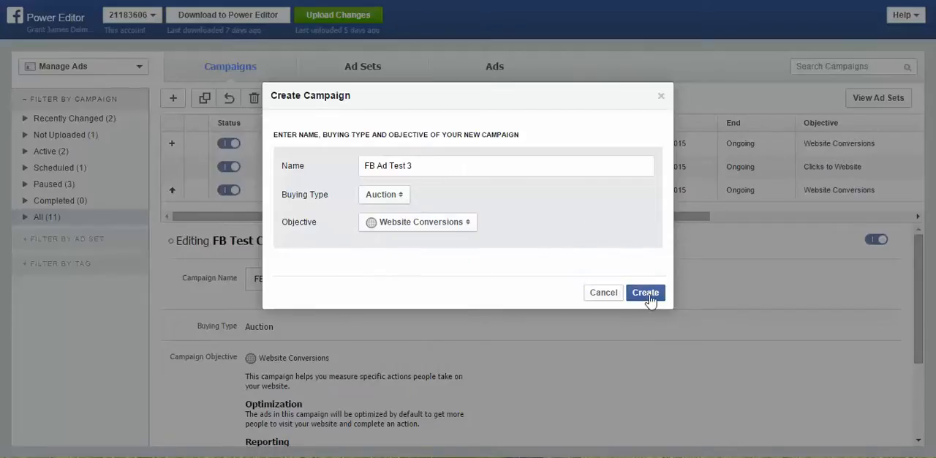
pyautogui.click(645, 293)
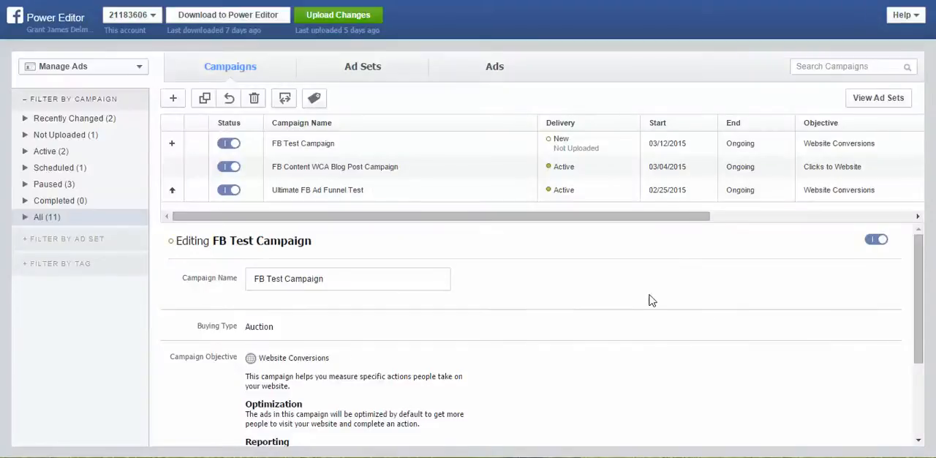
# Select the FB Ad Test 3 campaign and show its ad sets list
pyautogui.click(173, 97)
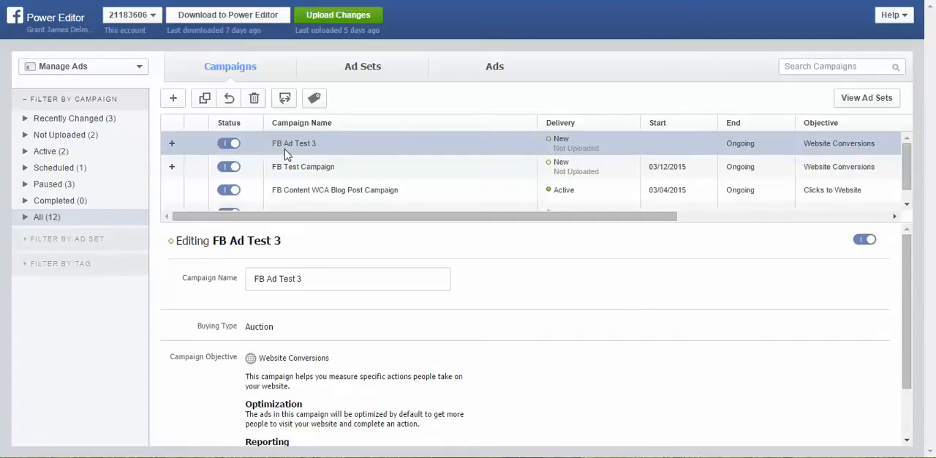
pyautogui.moveTo(371, 76)
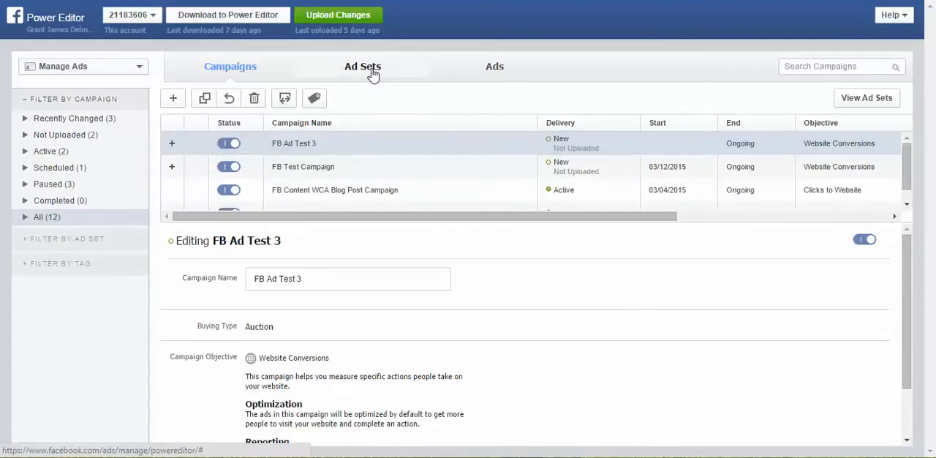
pyautogui.click(362, 66)
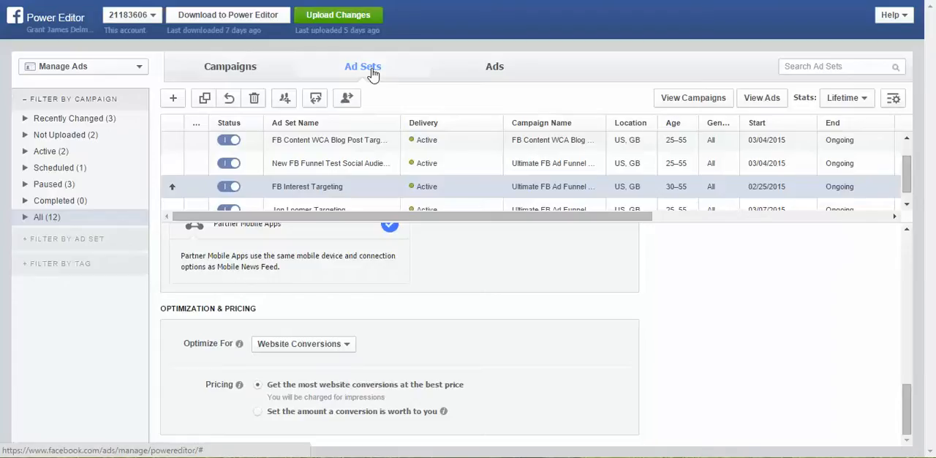
pyautogui.moveTo(365, 75)
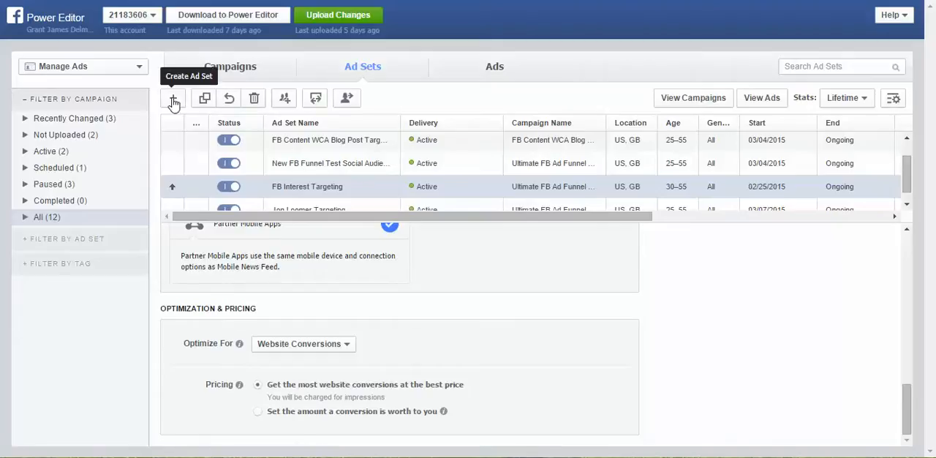
# Start a new ad set in existing campaign FB Ad Test 3, named 'FB Test Audience New'
pyautogui.click(173, 99)
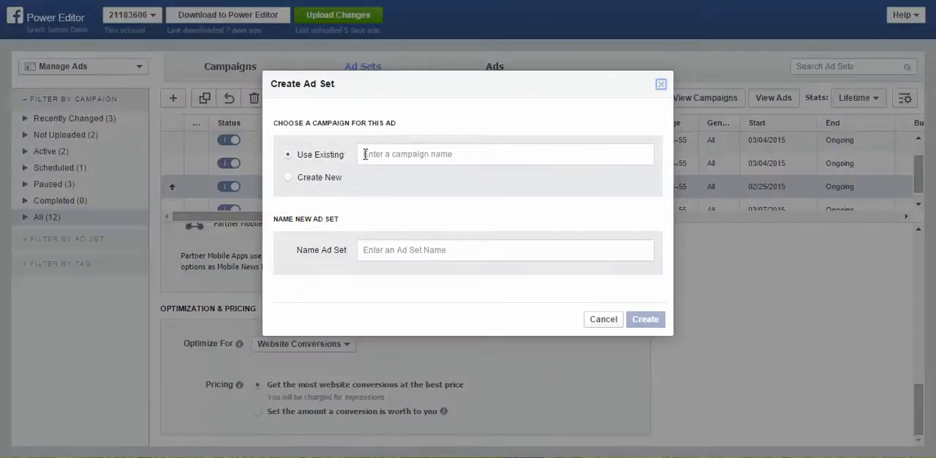
pyautogui.click(506, 154)
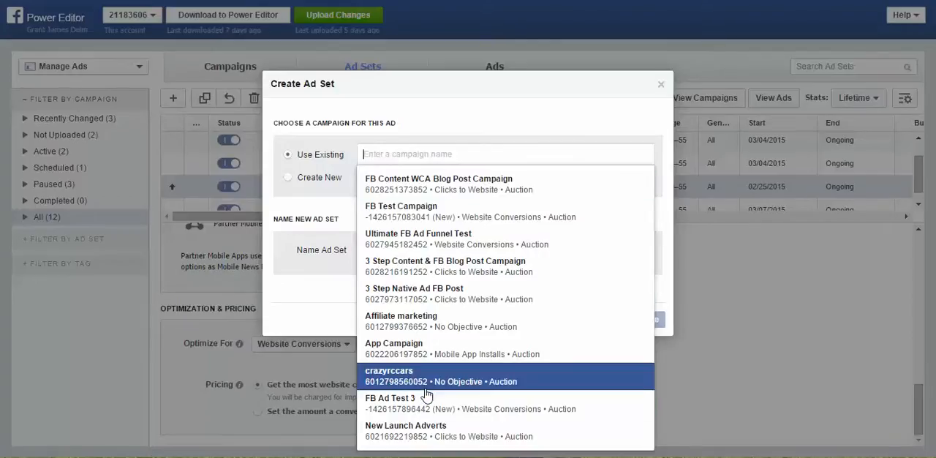
pyautogui.moveTo(396, 402)
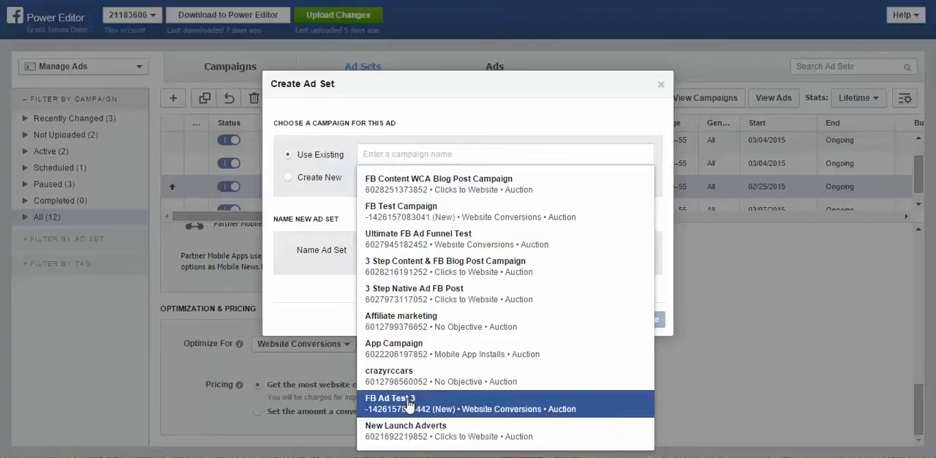
pyautogui.click(390, 403)
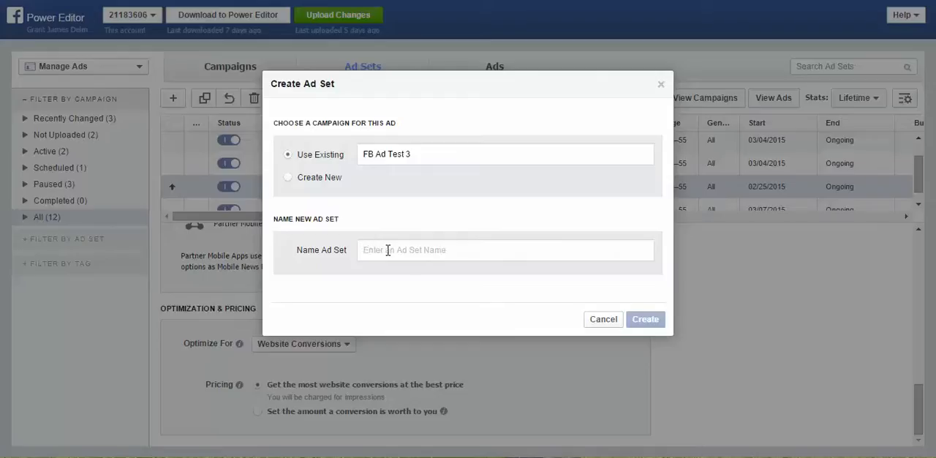
pyautogui.write('Fb Test')
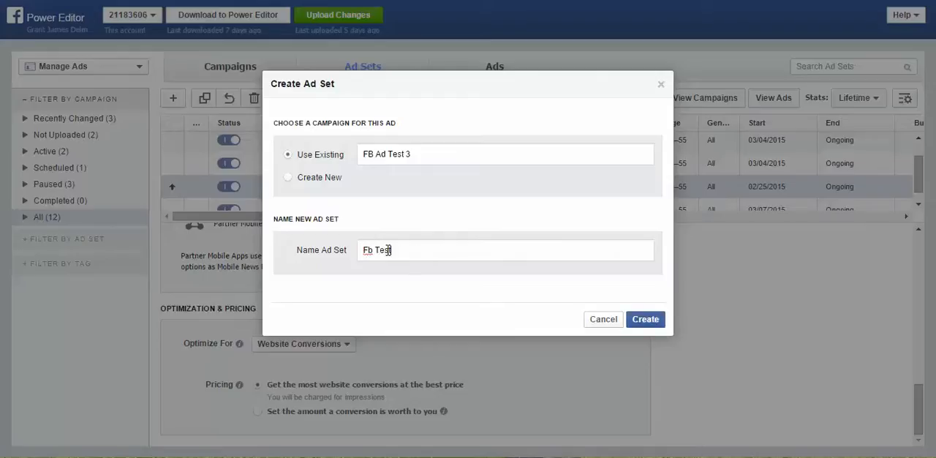
pyautogui.write('Audience')
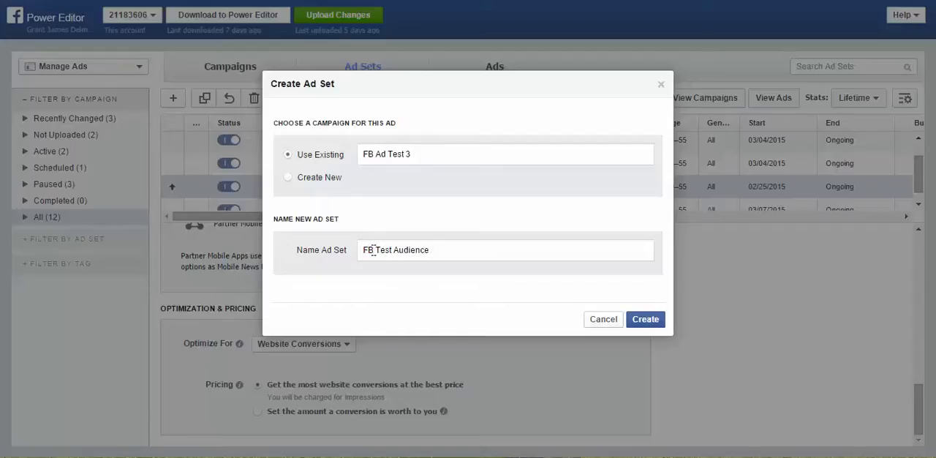
pyautogui.write('N')
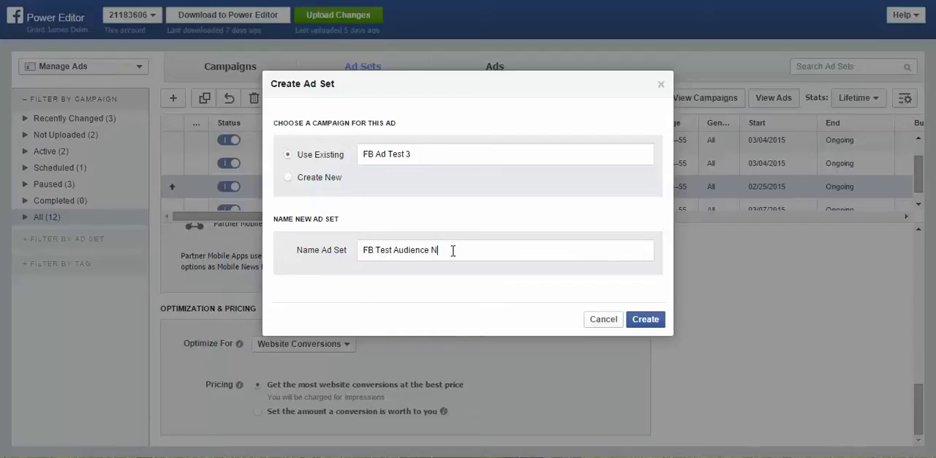
pyautogui.write('ew')
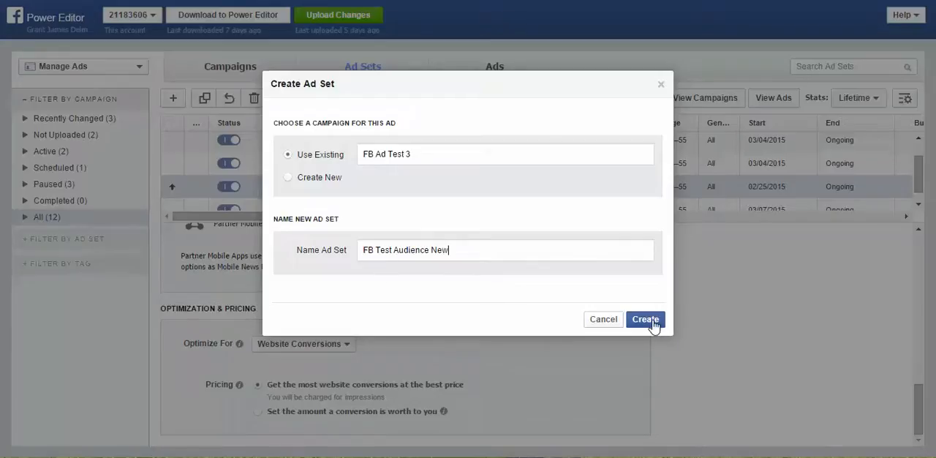
# Confirm creation of the FB Test Audience New ad set
pyautogui.click(644, 319)
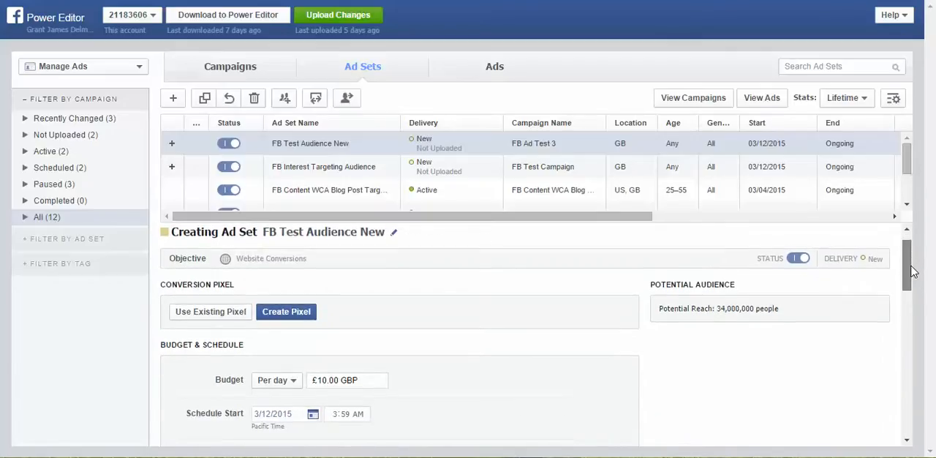
pyautogui.moveTo(210, 311)
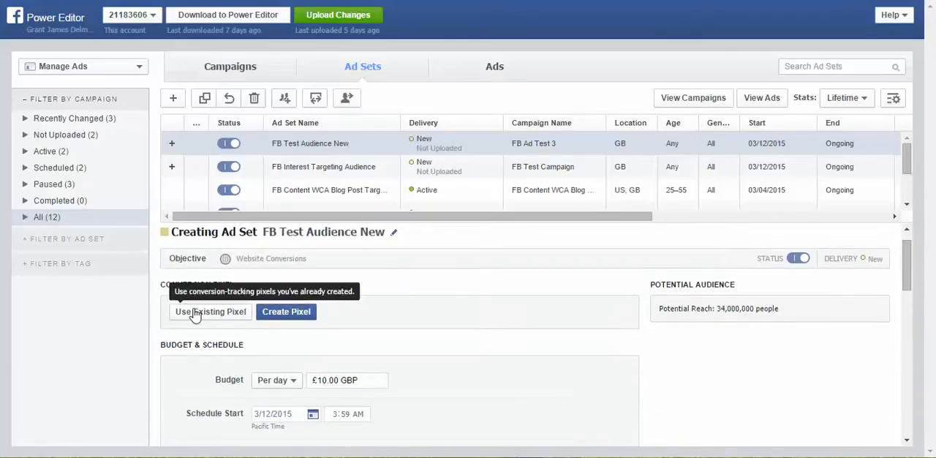
# Select the existing 5 Step FB Advert Optins conversion pixel for the ad set
pyautogui.click(210, 311)
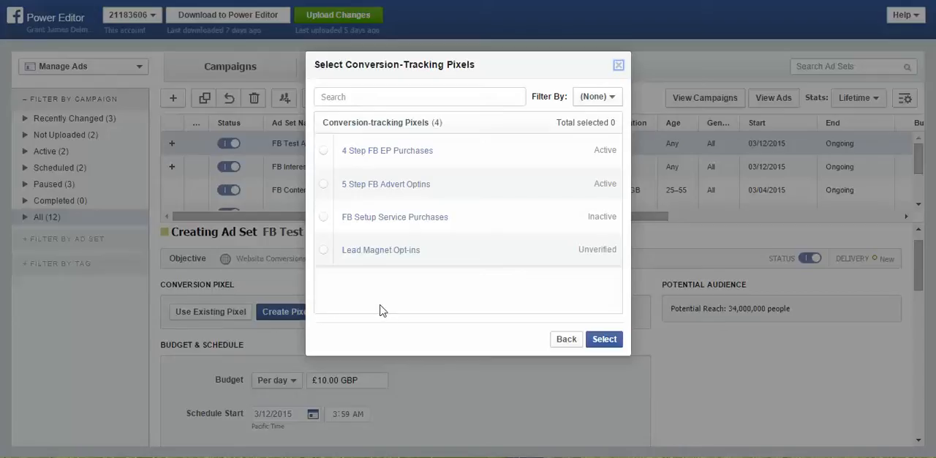
pyautogui.moveTo(326, 190)
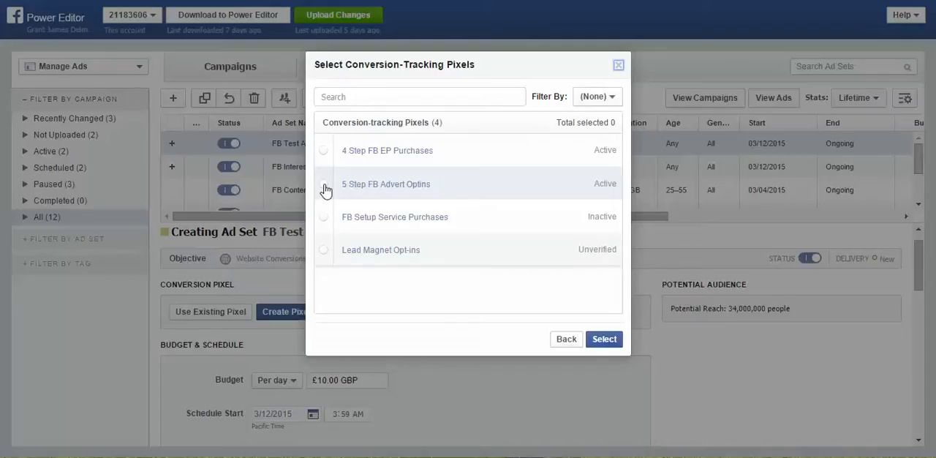
pyautogui.click(323, 183)
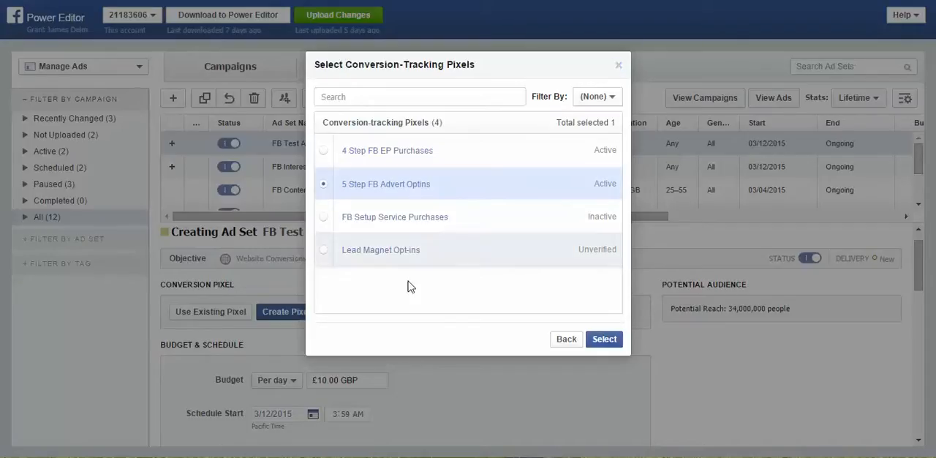
pyautogui.click(603, 338)
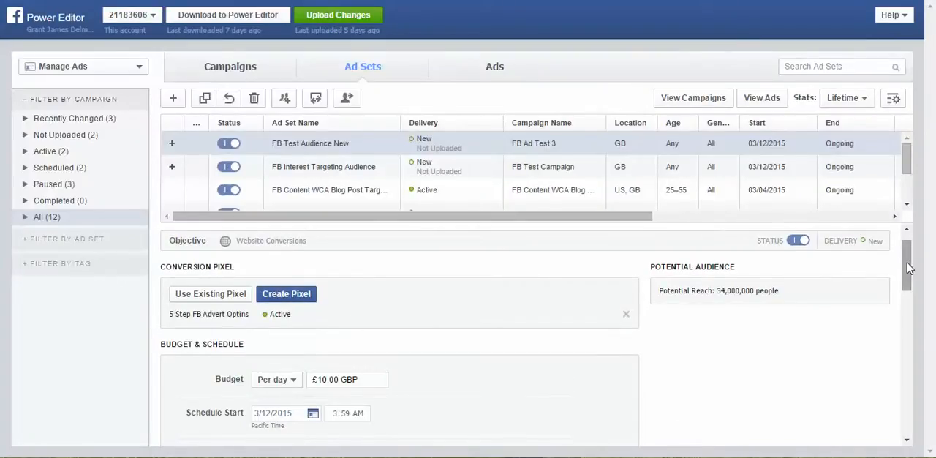
pyautogui.scroll(-3)
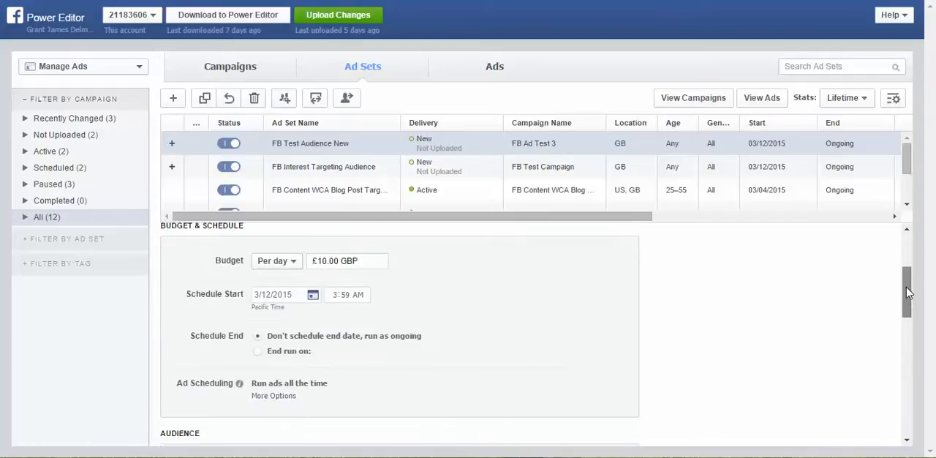
pyautogui.moveTo(444, 270)
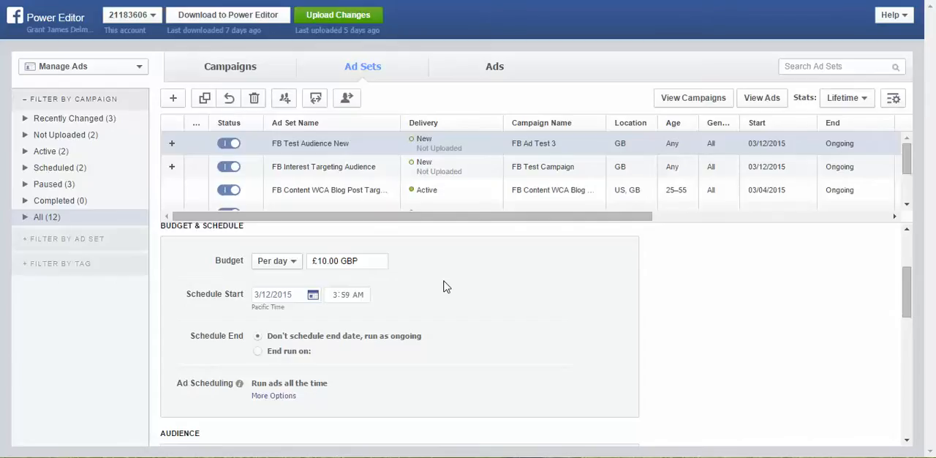
pyautogui.moveTo(869, 285)
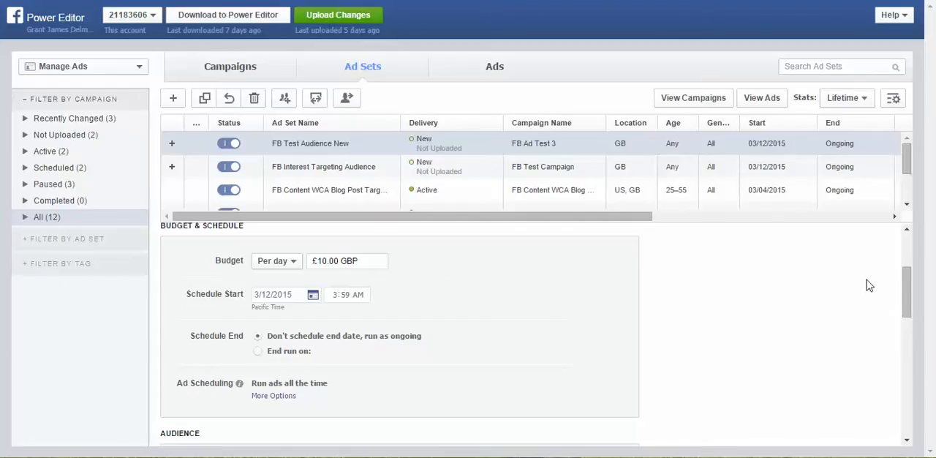
pyautogui.moveTo(906, 290)
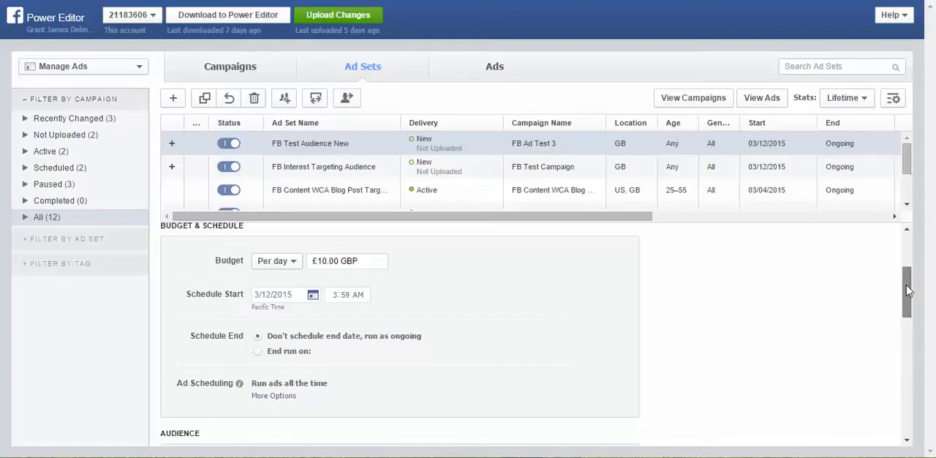
pyautogui.scroll(-3)
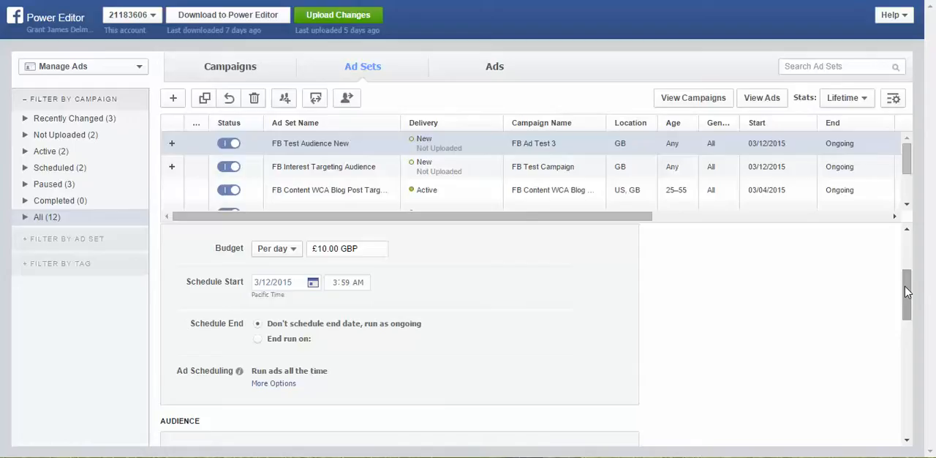
pyautogui.scroll(-3)
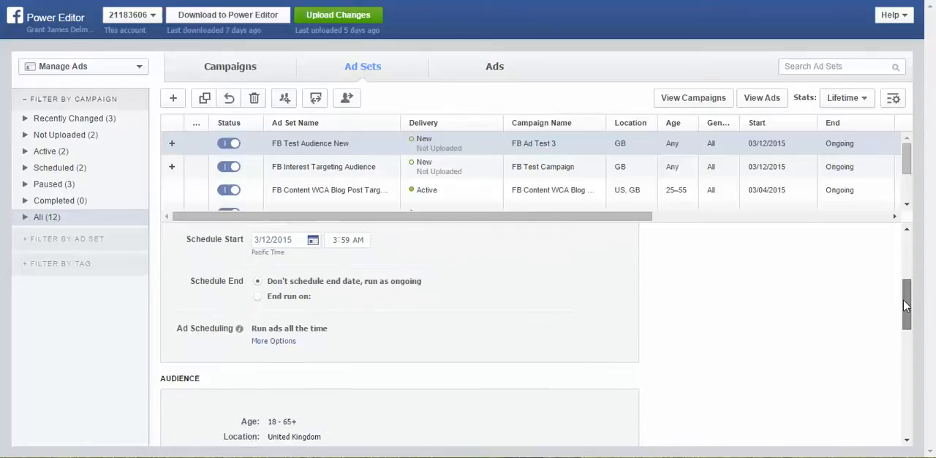
pyautogui.scroll(-3)
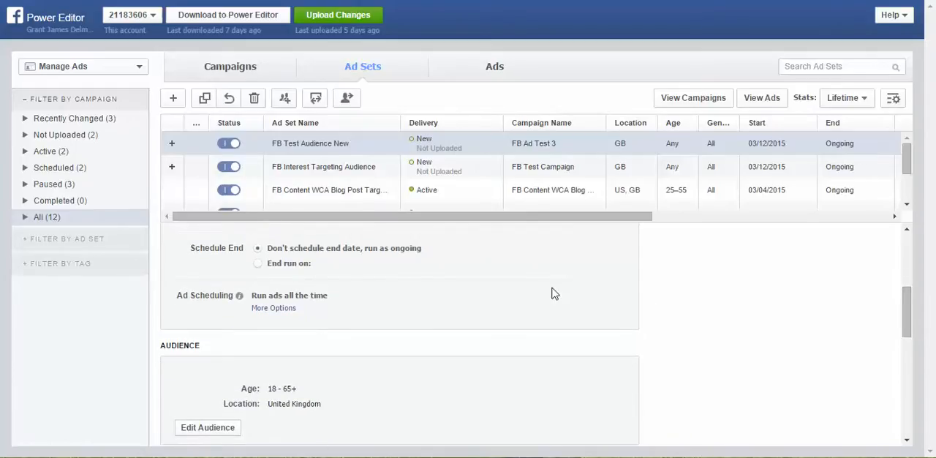
pyautogui.moveTo(585, 308)
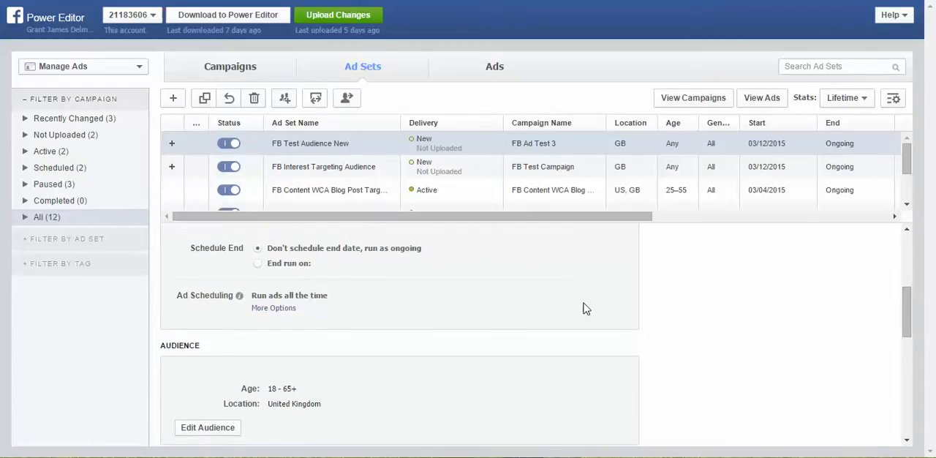
pyautogui.moveTo(891, 298)
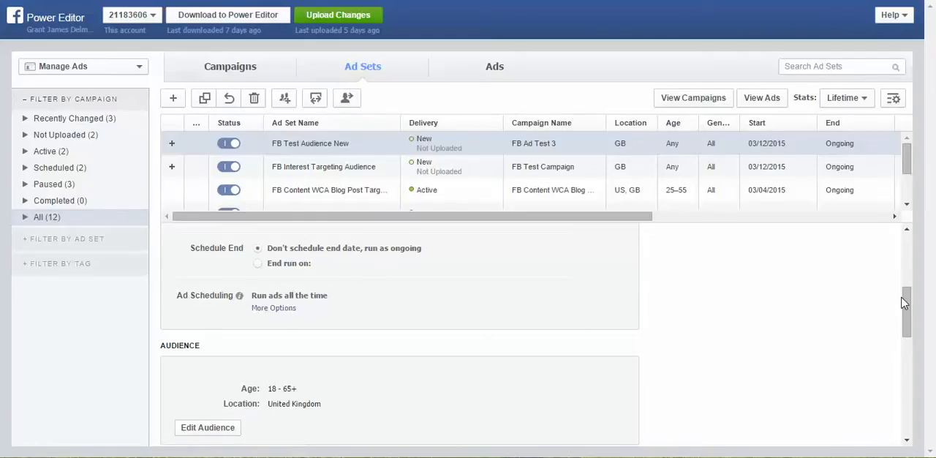
# Load saved target group FB Test Audience 1, leaving custom audiences empty
pyautogui.scroll(-3)
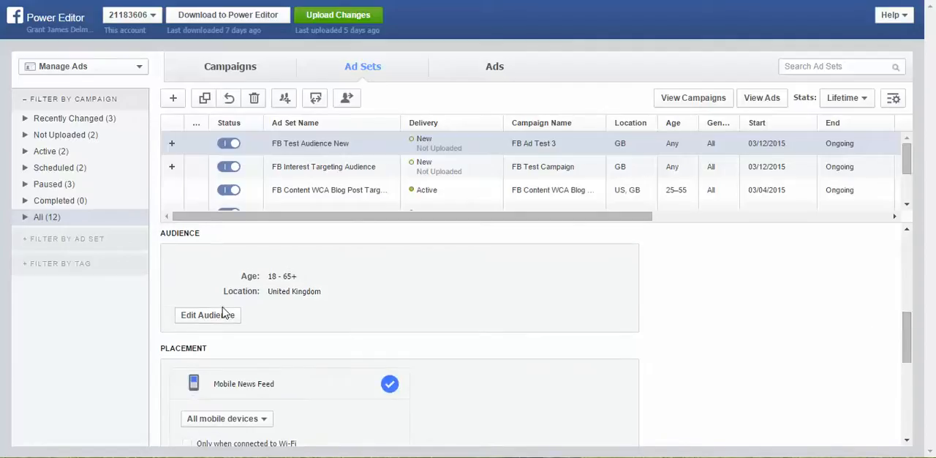
pyautogui.click(206, 315)
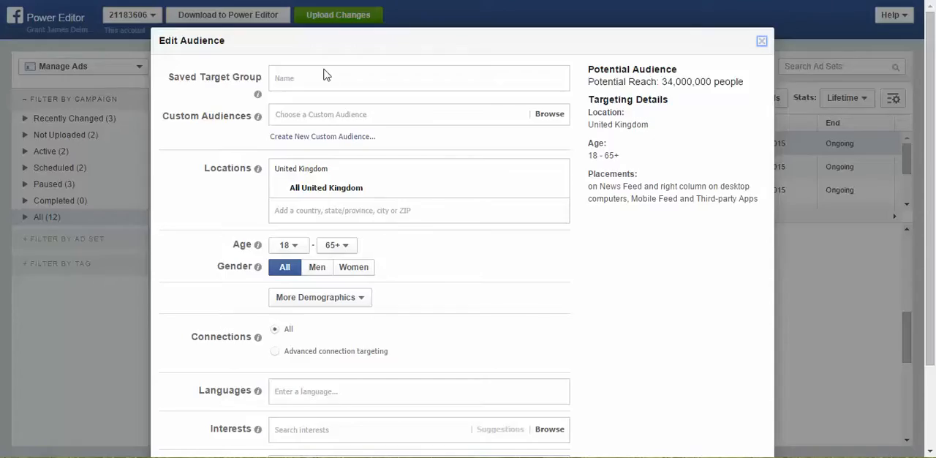
pyautogui.click(418, 77)
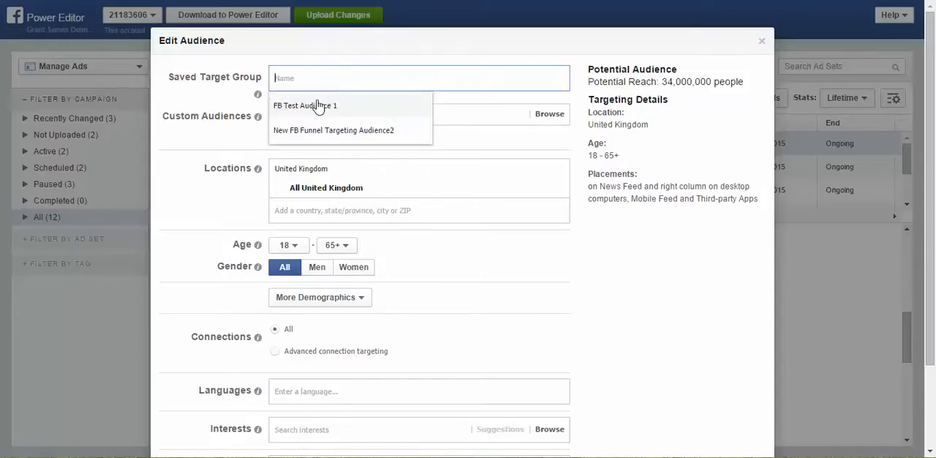
pyautogui.moveTo(316, 113)
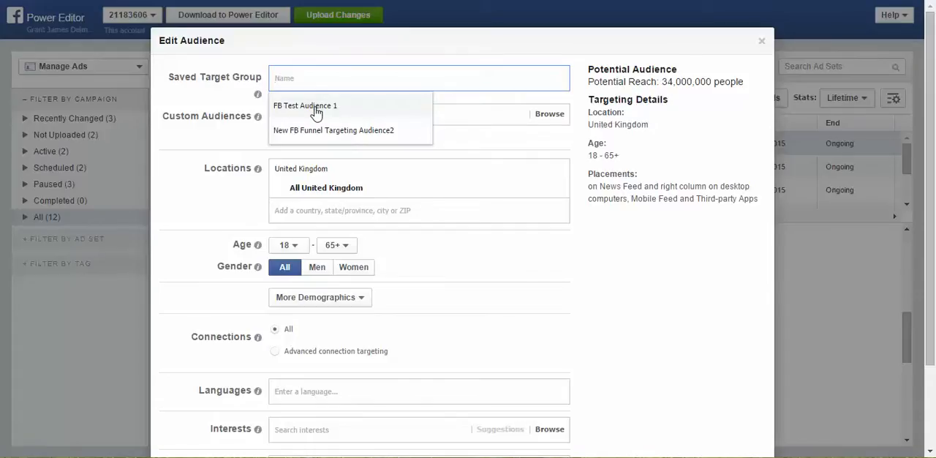
pyautogui.click(305, 105)
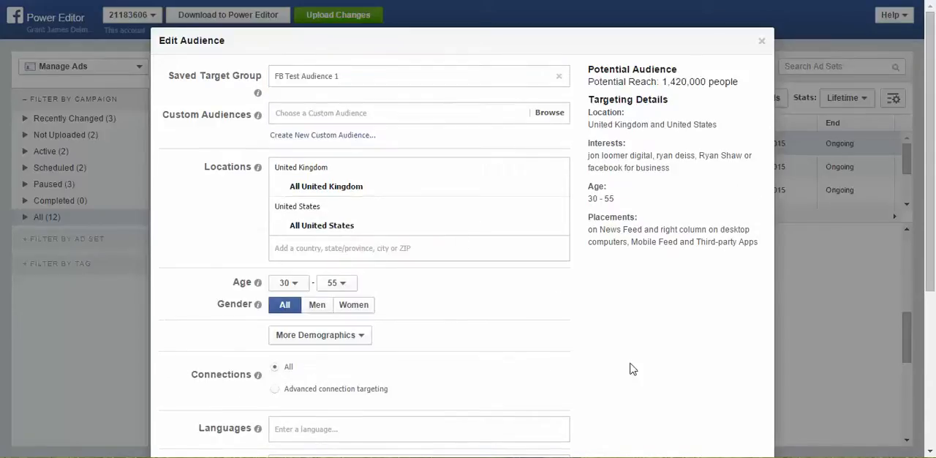
pyautogui.moveTo(632, 341)
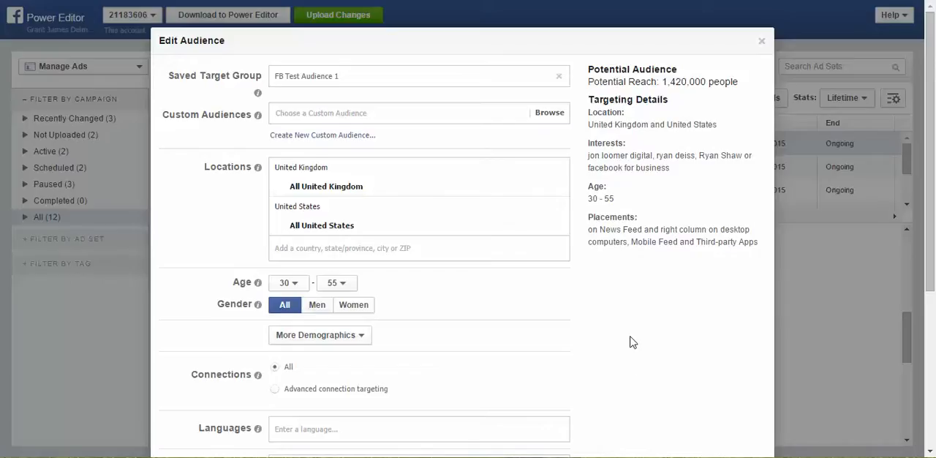
pyautogui.moveTo(696, 97)
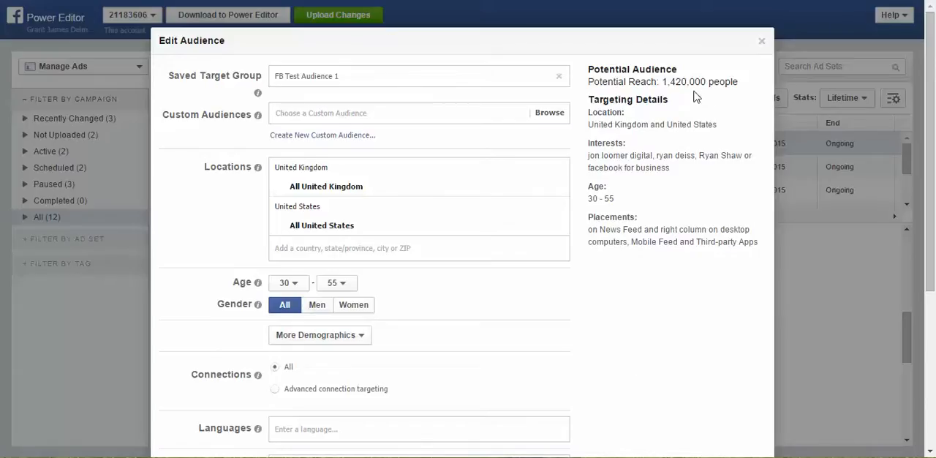
pyautogui.moveTo(672, 93)
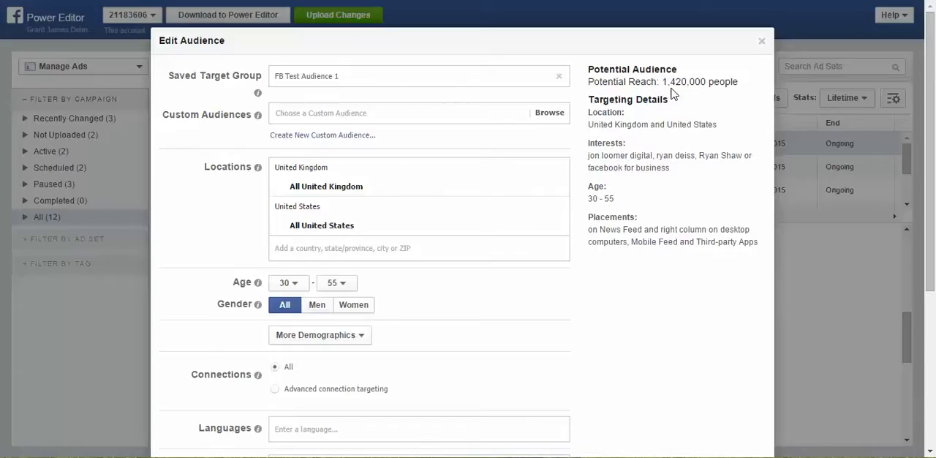
pyautogui.moveTo(694, 87)
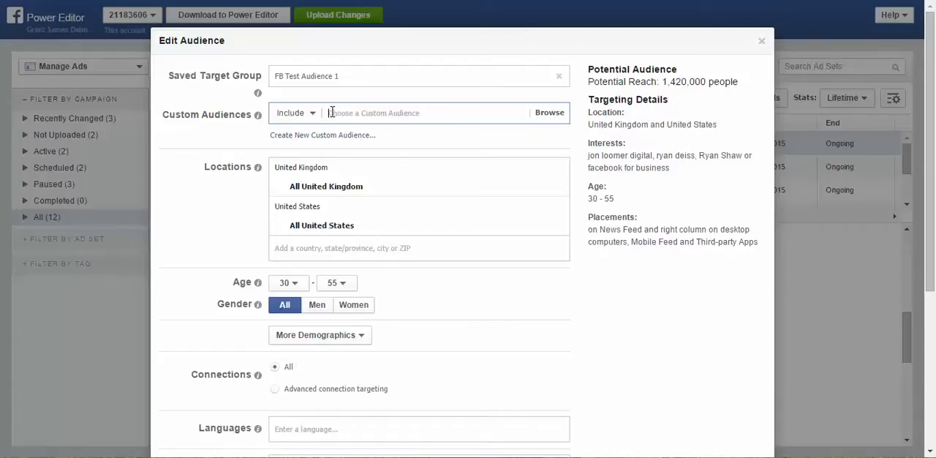
pyautogui.click(402, 113)
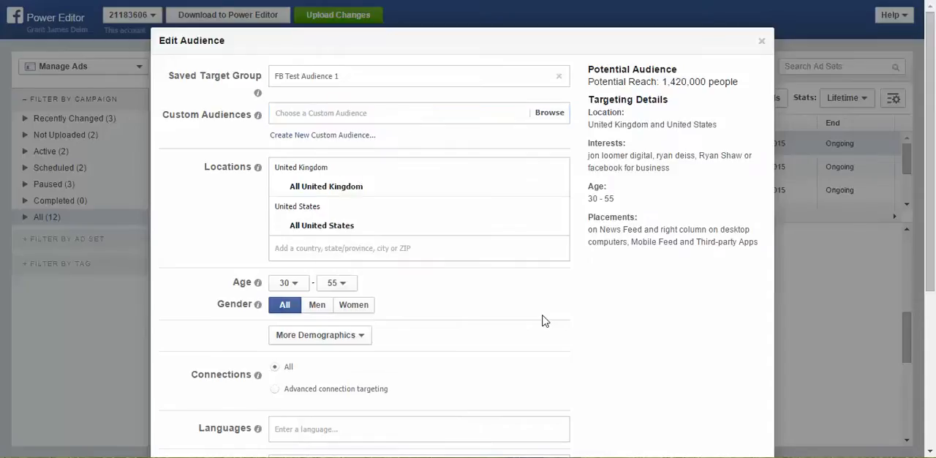
pyautogui.moveTo(336, 195)
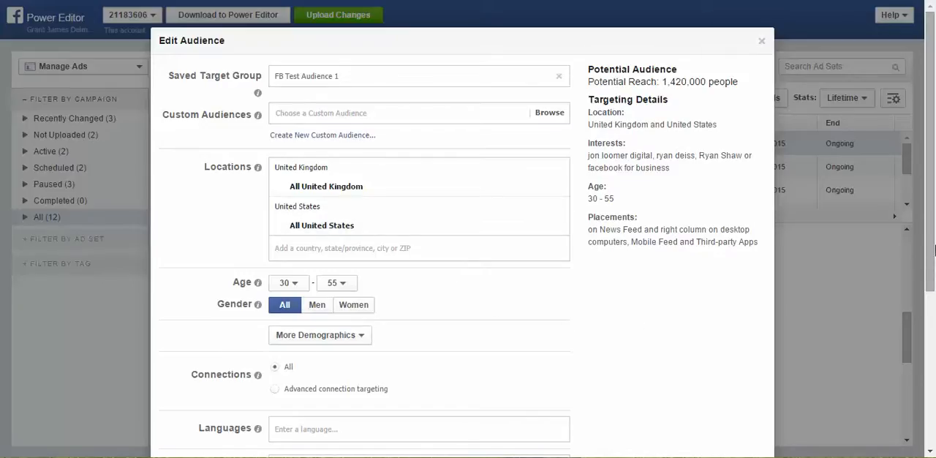
pyautogui.scroll(-3)
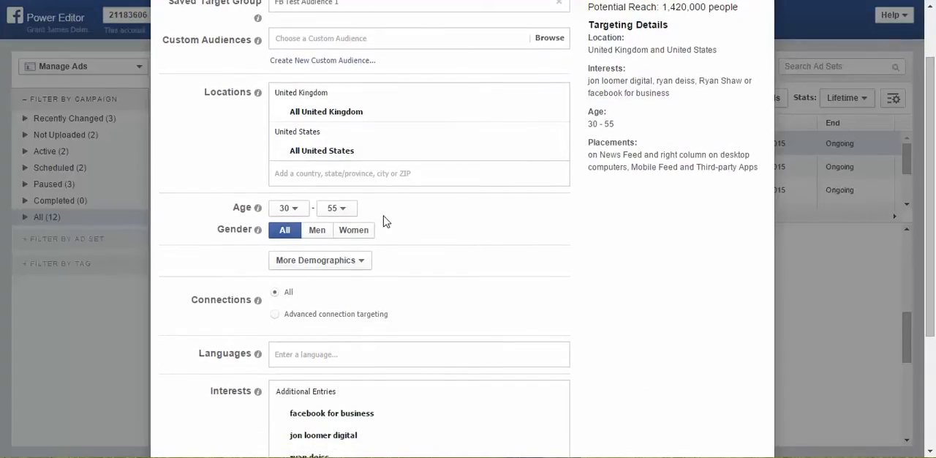
pyautogui.moveTo(447, 230)
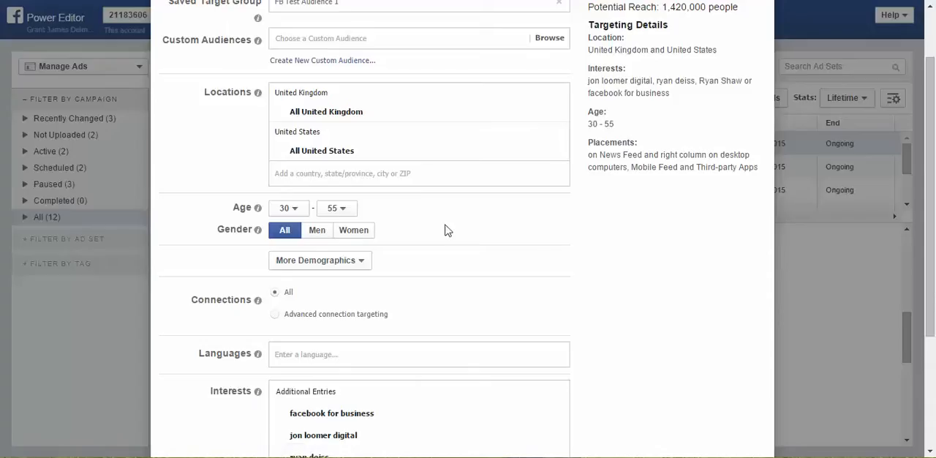
pyautogui.moveTo(450, 224)
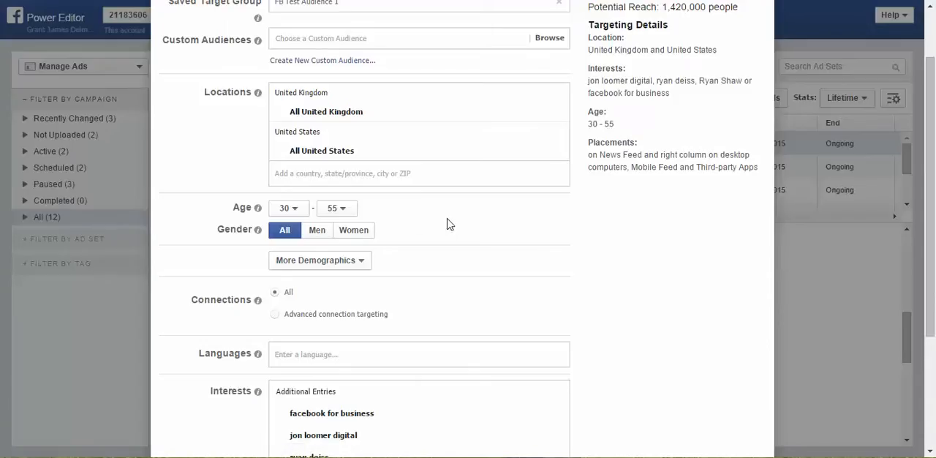
pyautogui.moveTo(529, 242)
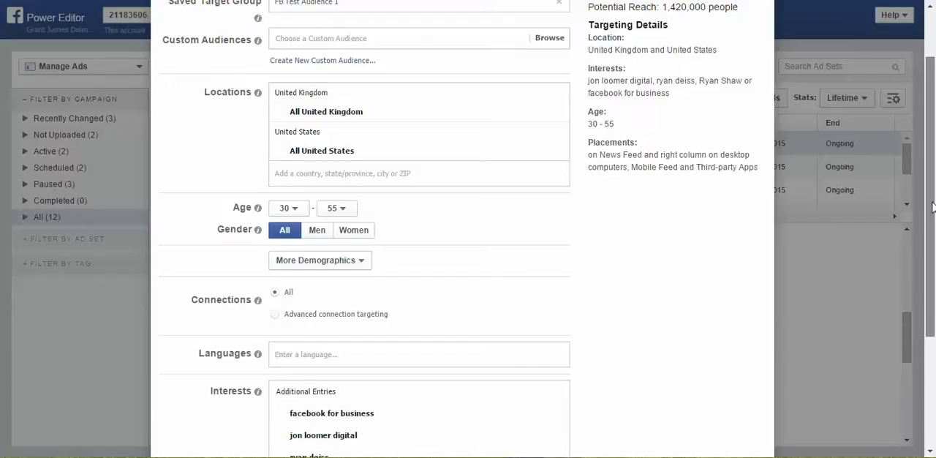
pyautogui.scroll(-3)
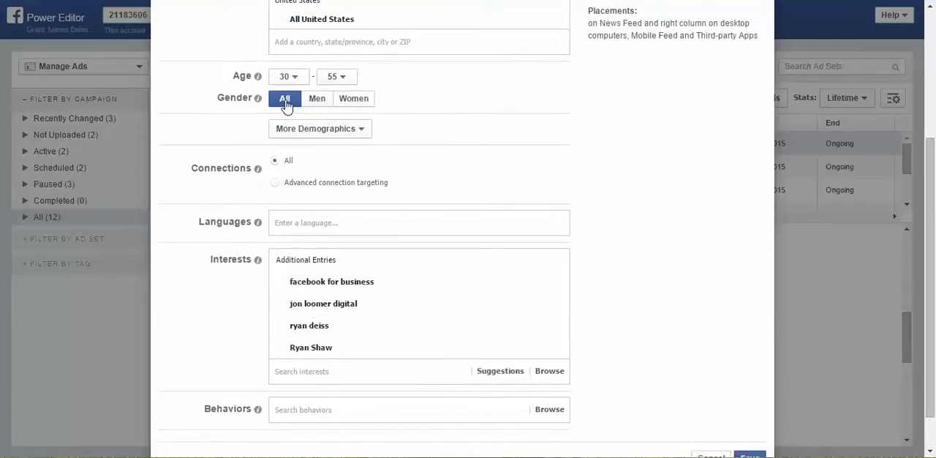
pyautogui.moveTo(353, 98)
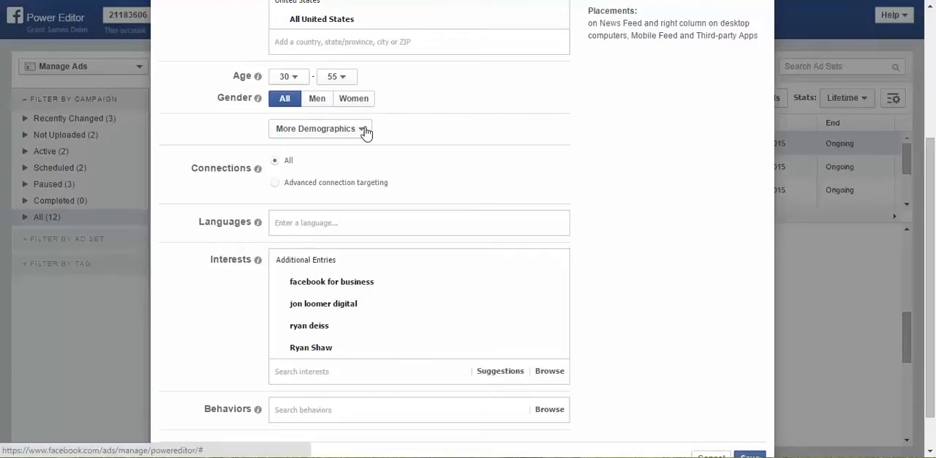
pyautogui.click(320, 128)
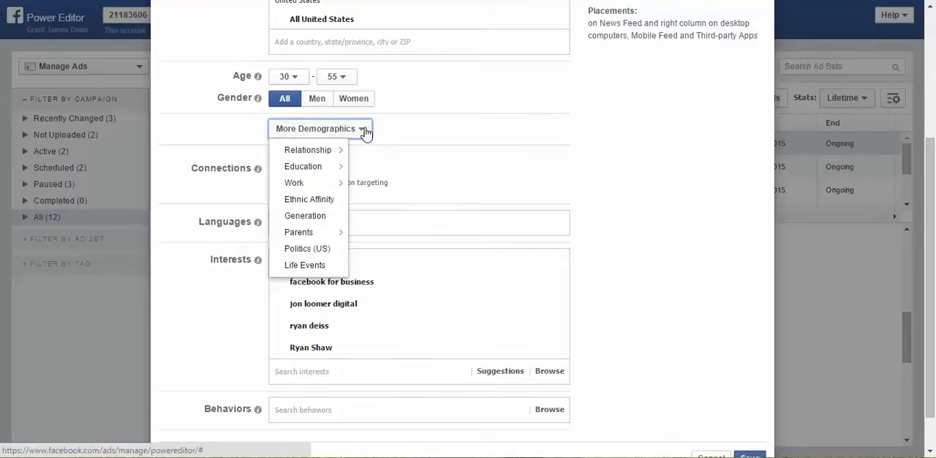
pyautogui.moveTo(307, 248)
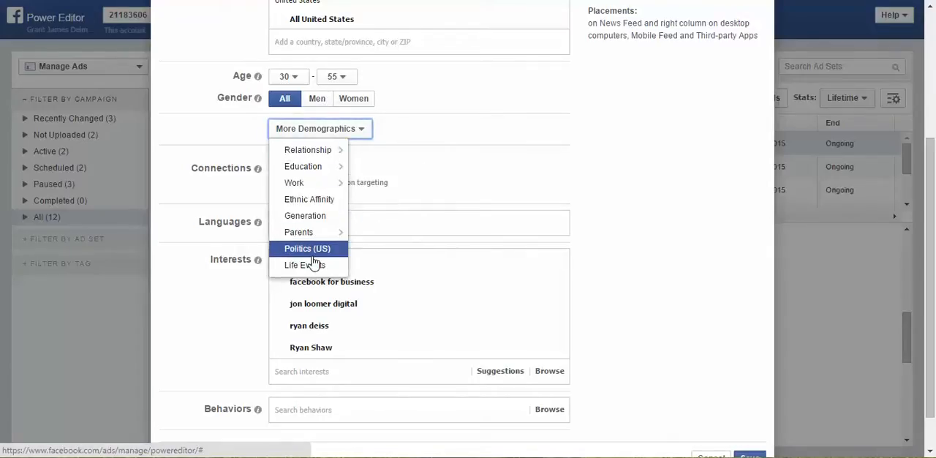
pyautogui.moveTo(675, 182)
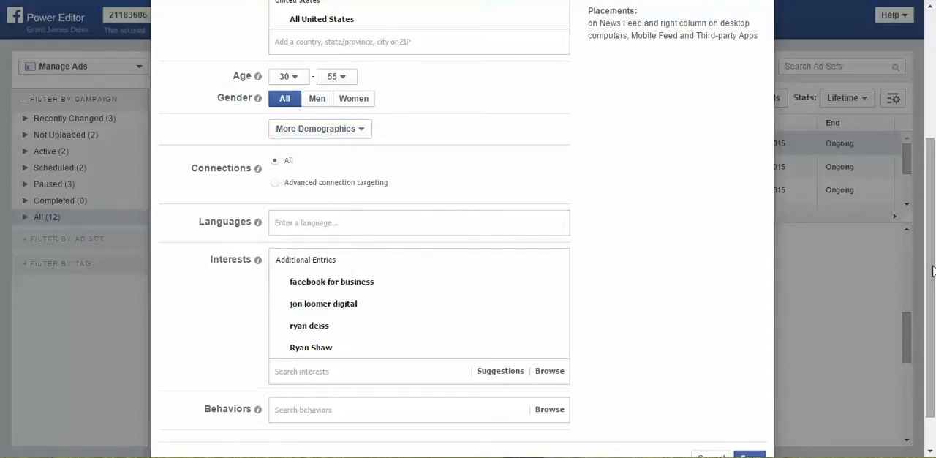
# Review the four interests and save the ages 30–55, UK and US audience
pyautogui.scroll(-3)
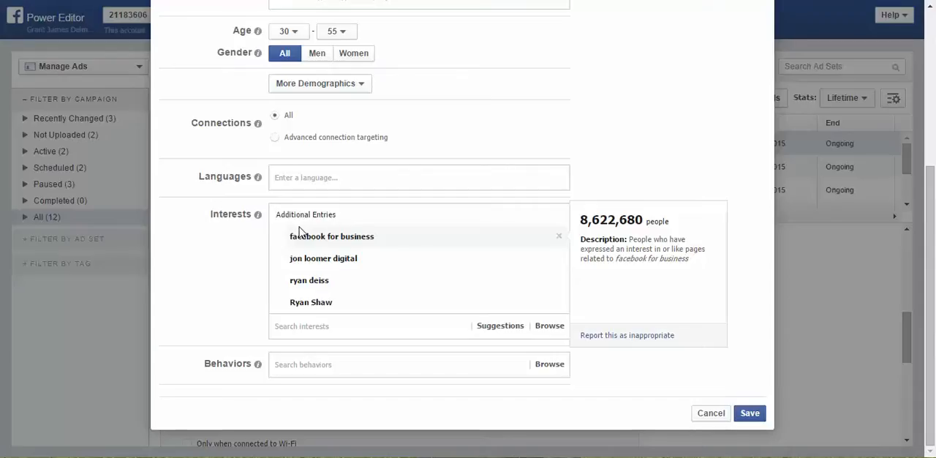
pyautogui.moveTo(166, 279)
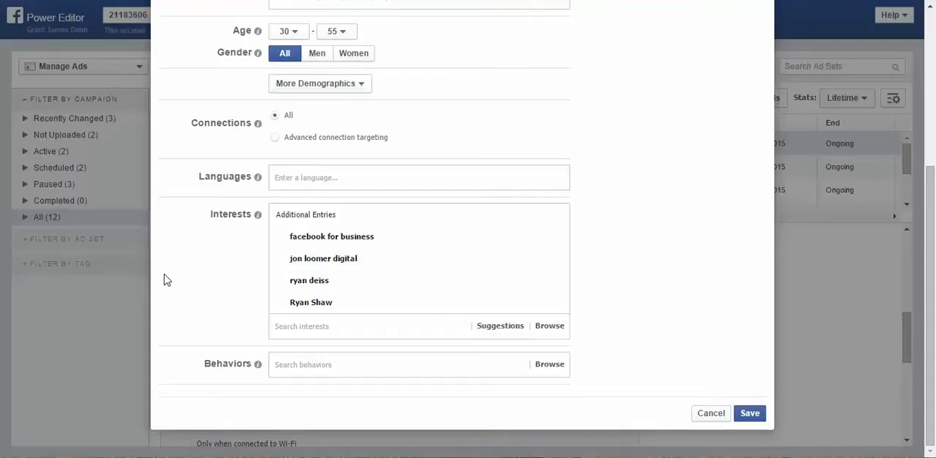
pyautogui.moveTo(344, 245)
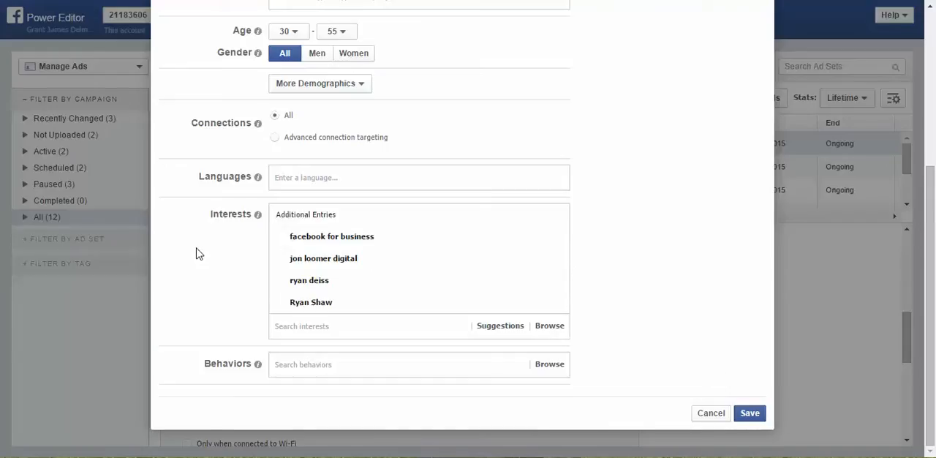
pyautogui.moveTo(318, 308)
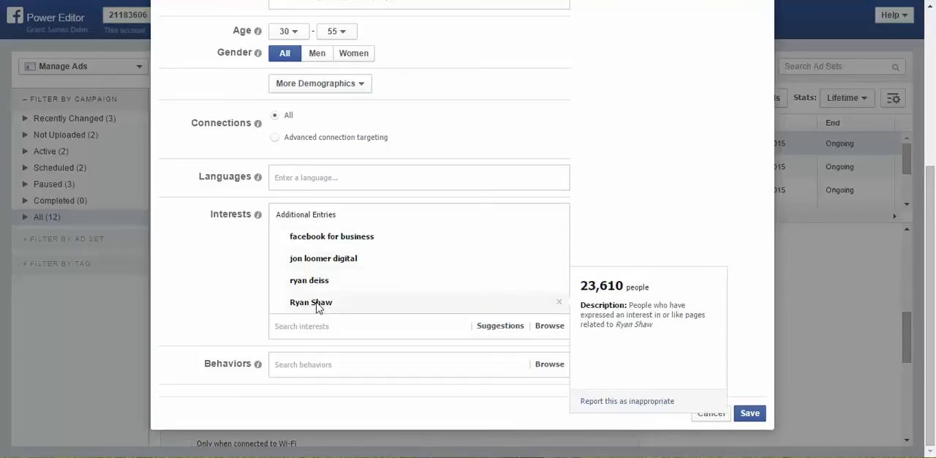
pyautogui.moveTo(152, 285)
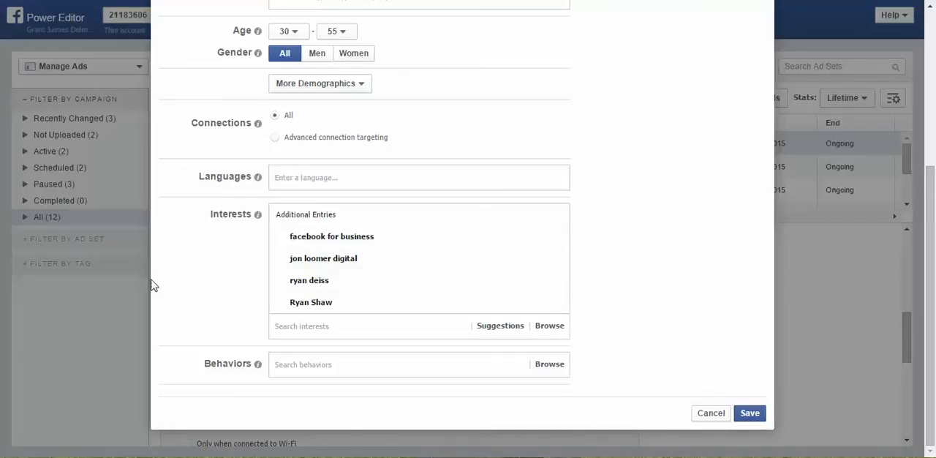
pyautogui.moveTo(820, 412)
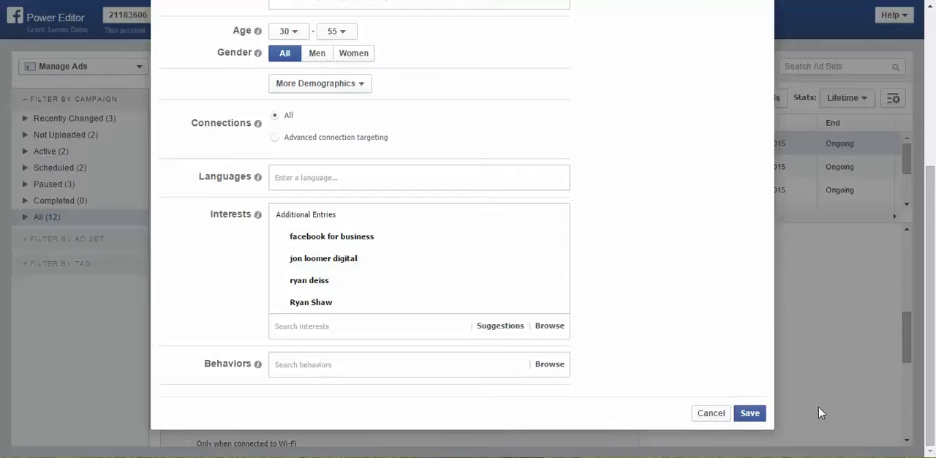
pyautogui.click(748, 412)
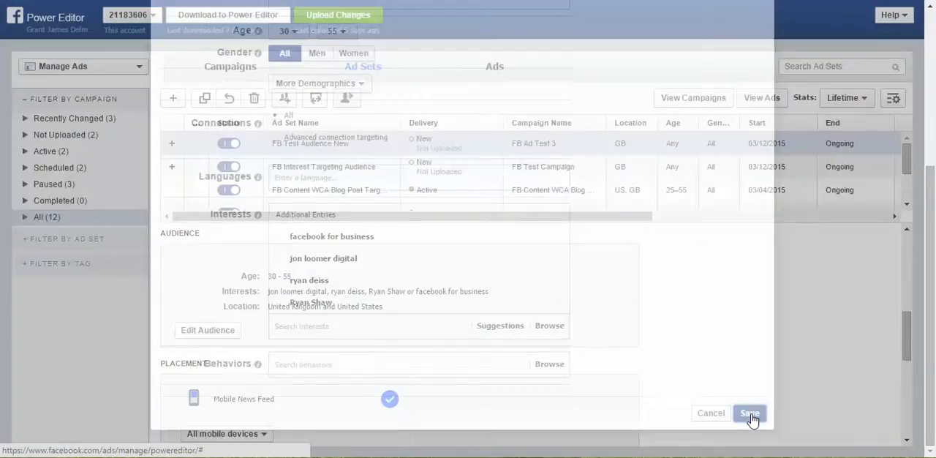
pyautogui.click(754, 413)
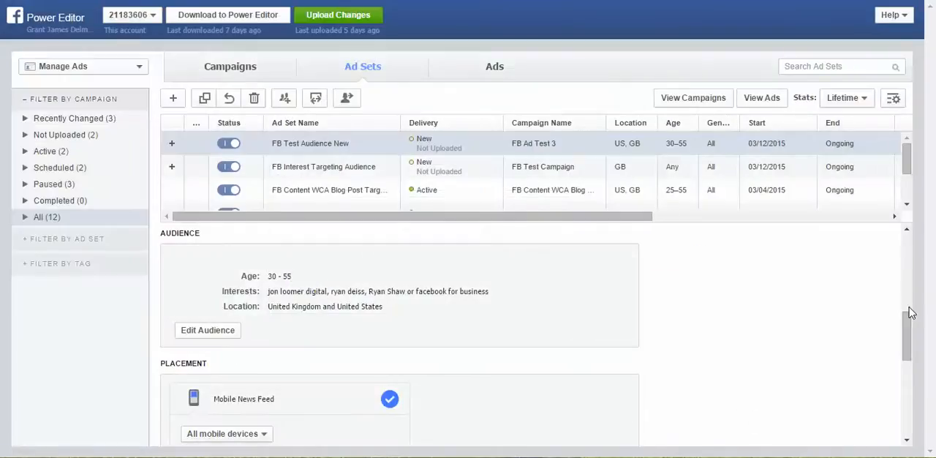
pyautogui.scroll(-3)
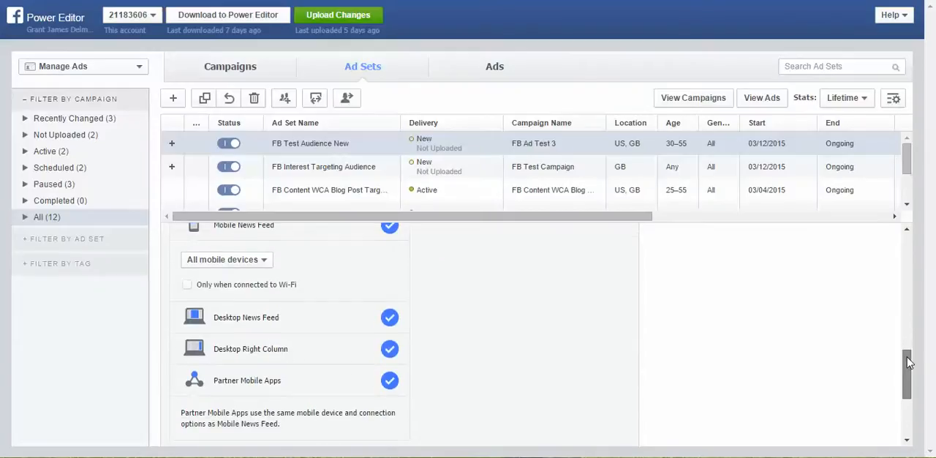
pyautogui.scroll(3)
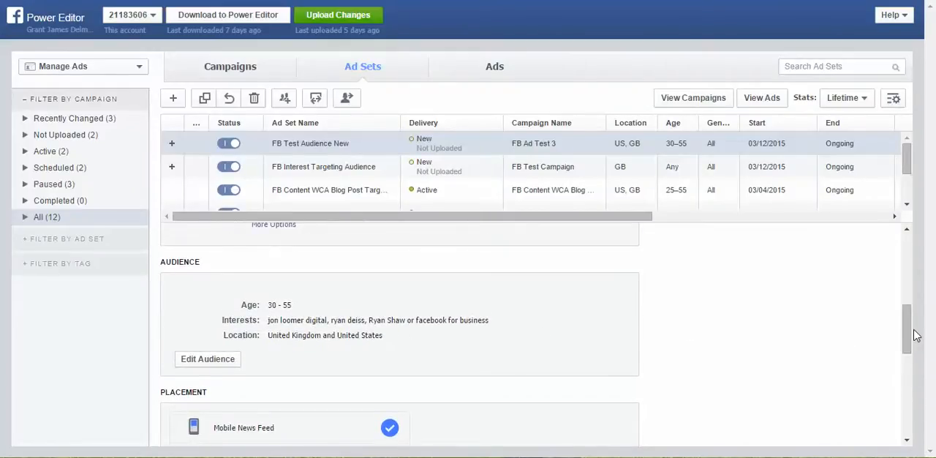
pyautogui.scroll(-3)
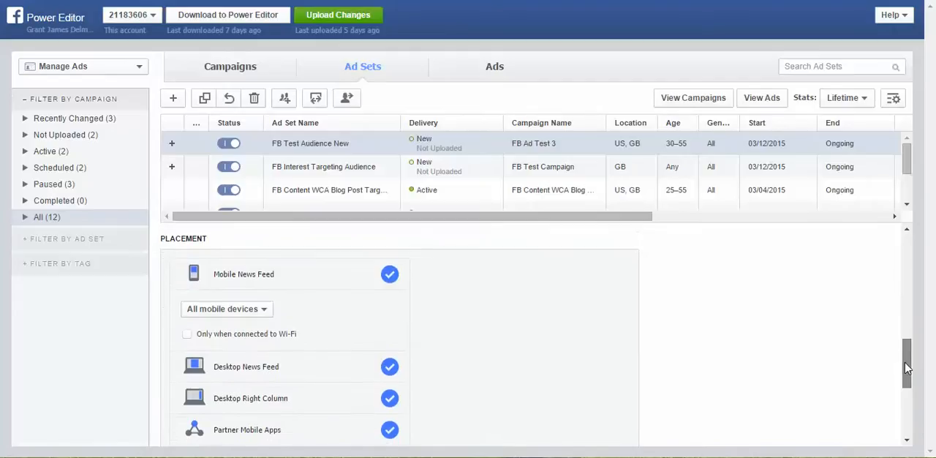
pyautogui.scroll(-3)
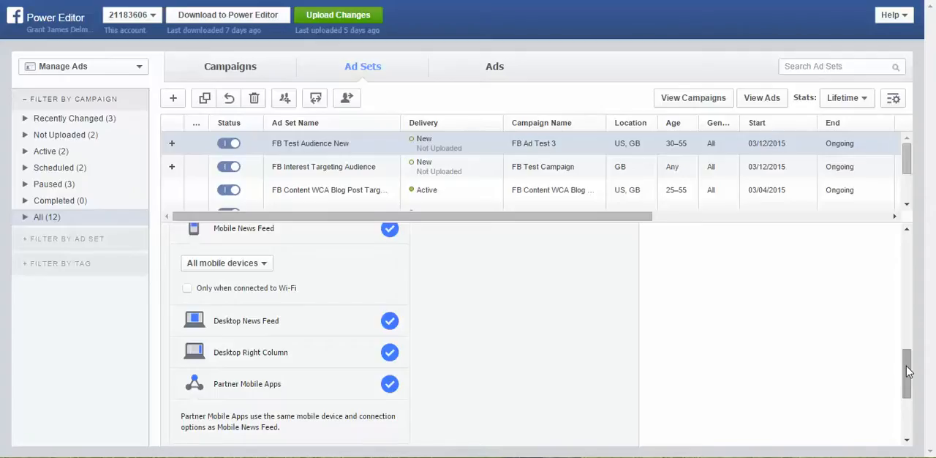
pyautogui.scroll(-3)
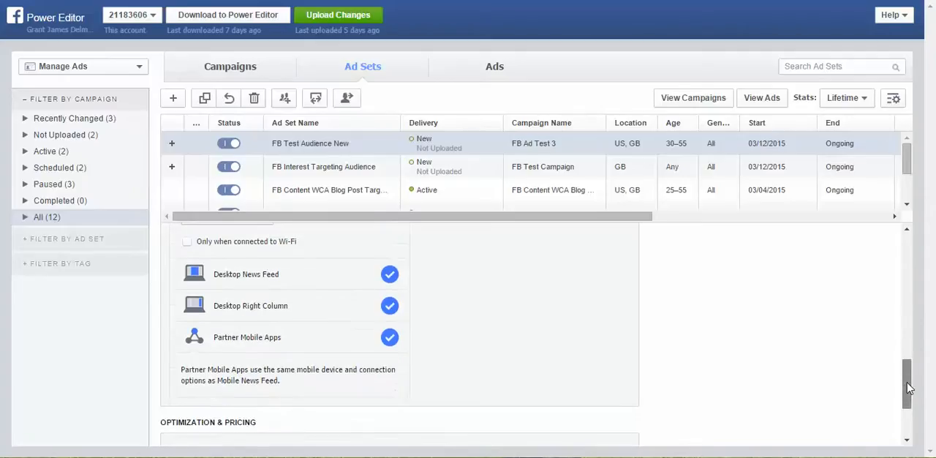
pyautogui.scroll(-3)
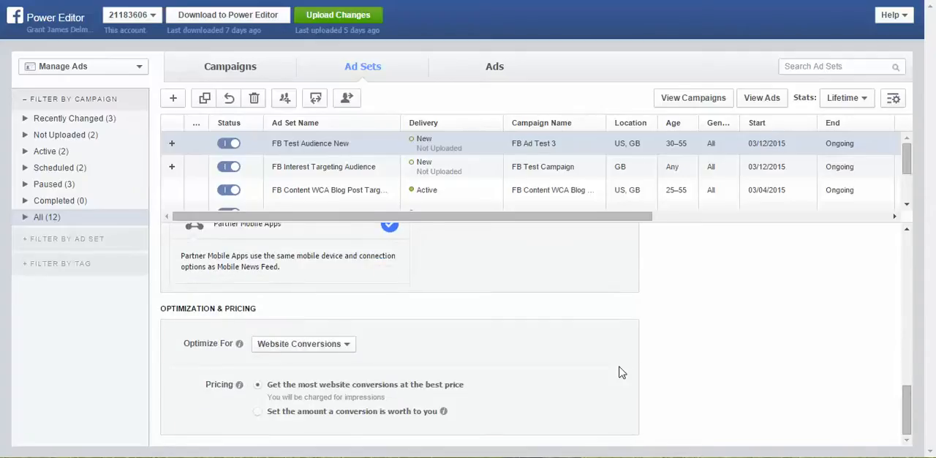
pyautogui.moveTo(580, 371)
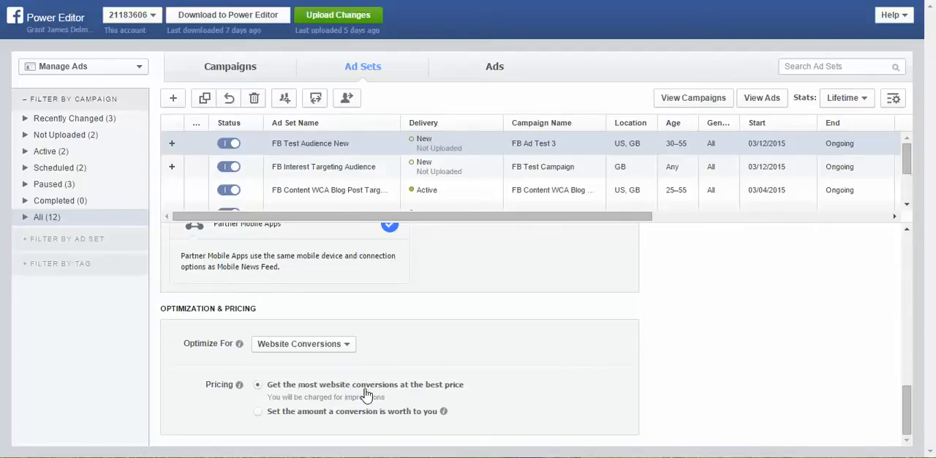
pyautogui.moveTo(442, 350)
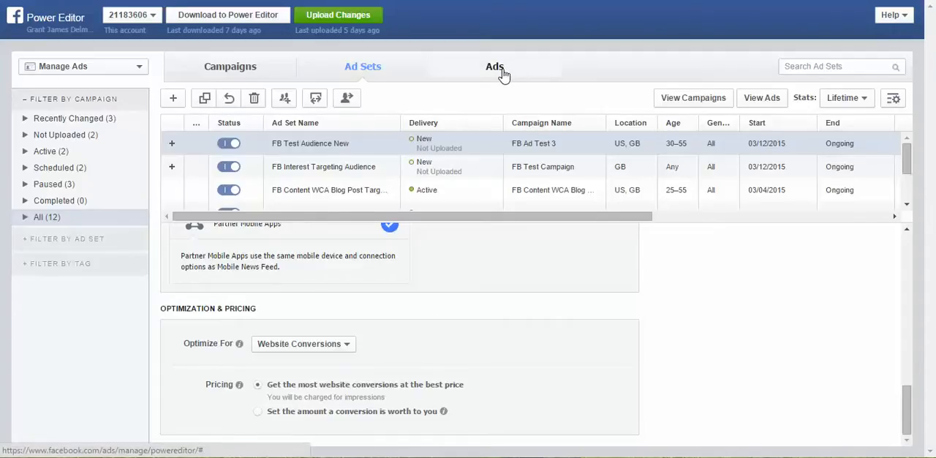
# Select the active Ultimate FB Ad 1 in the ads list and duplicate it
pyautogui.click(490, 66)
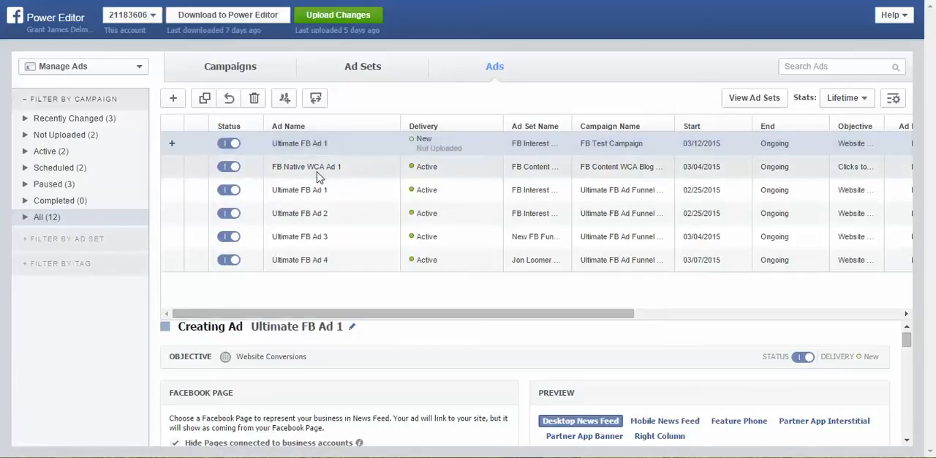
pyautogui.click(310, 190)
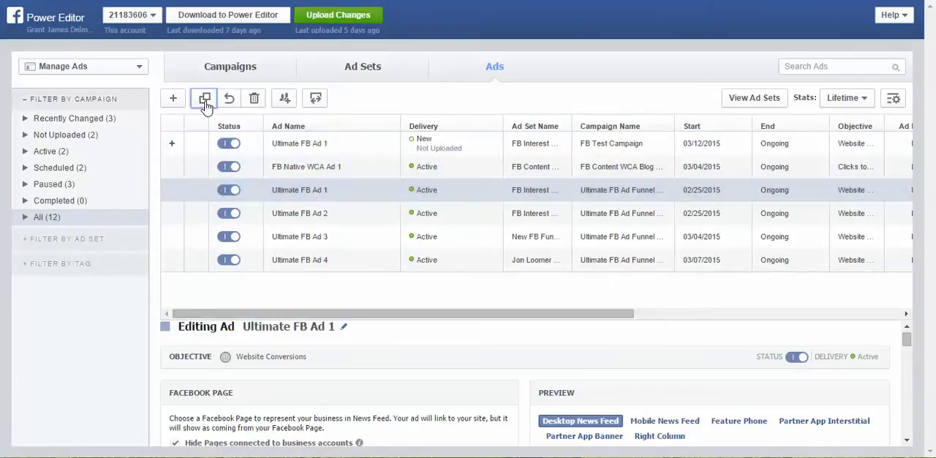
pyautogui.click(204, 98)
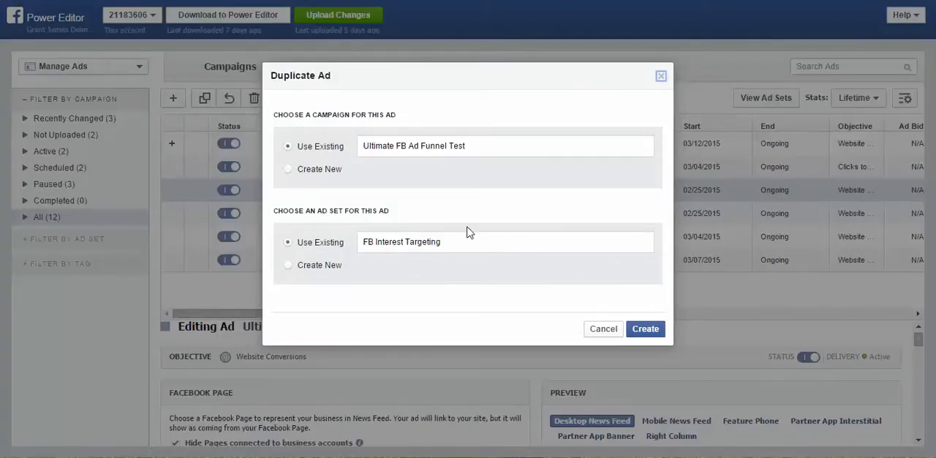
# Duplicate the ad into campaign FB Ad Test 3, ad set FB Test Audience New
pyautogui.click(505, 145)
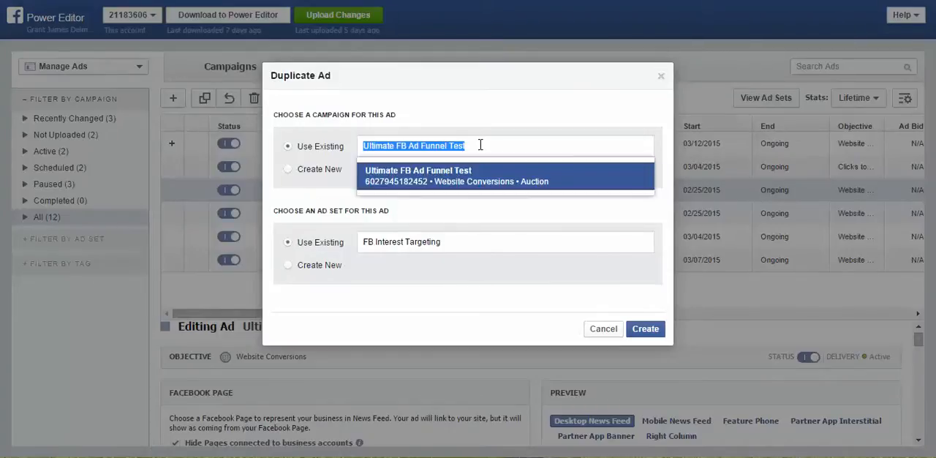
pyautogui.click(478, 146)
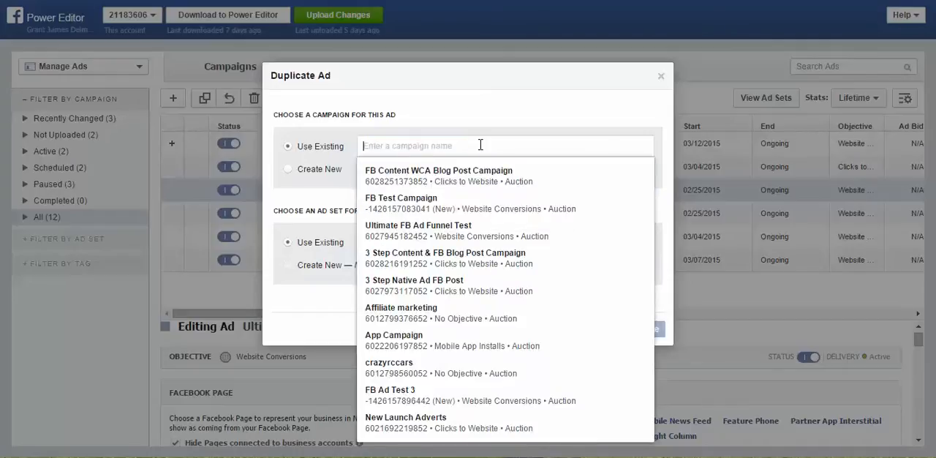
pyautogui.click(388, 389)
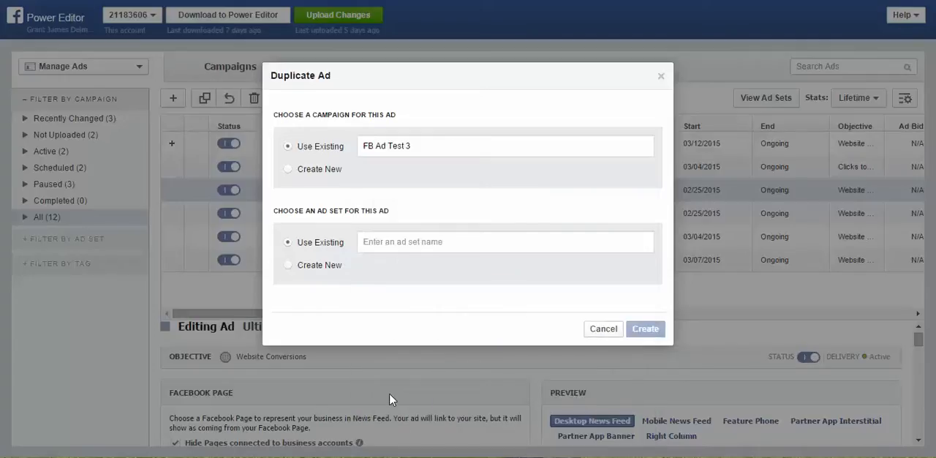
pyautogui.click(504, 242)
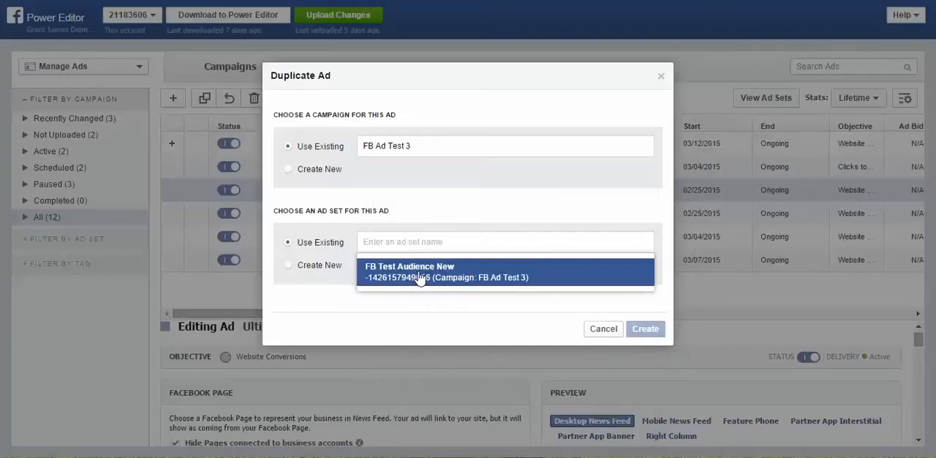
pyautogui.click(420, 271)
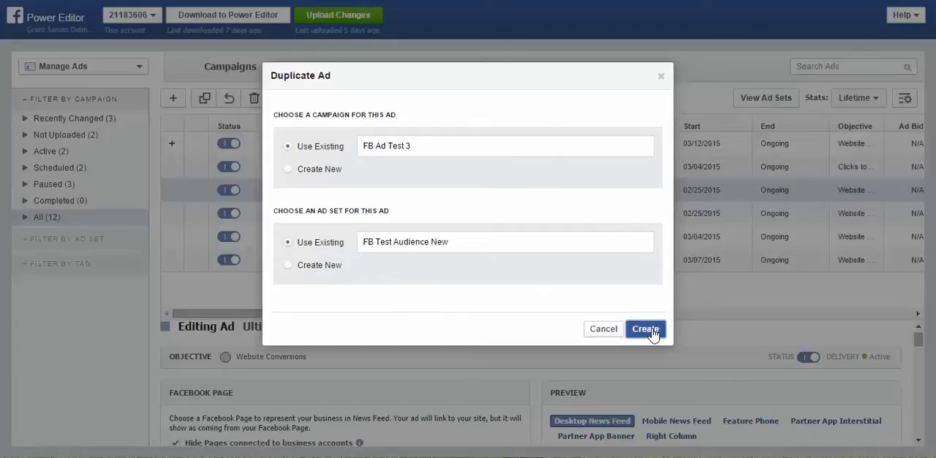
pyautogui.click(644, 329)
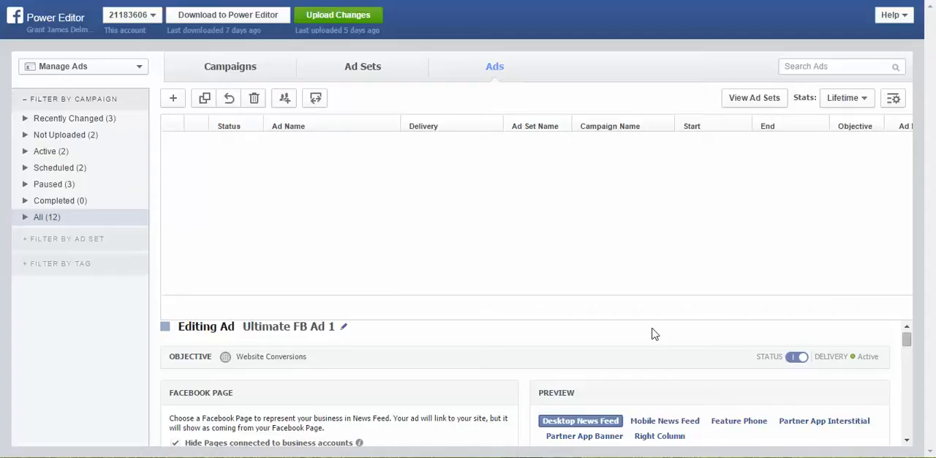
# Select the copied ad, keep its name, and keep Search To Convert as its Page
pyautogui.click(173, 97)
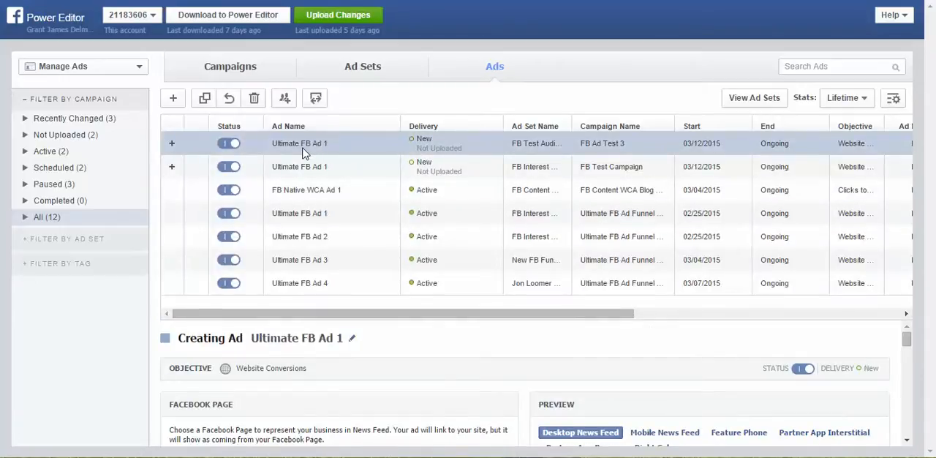
pyautogui.doubleClick(299, 142)
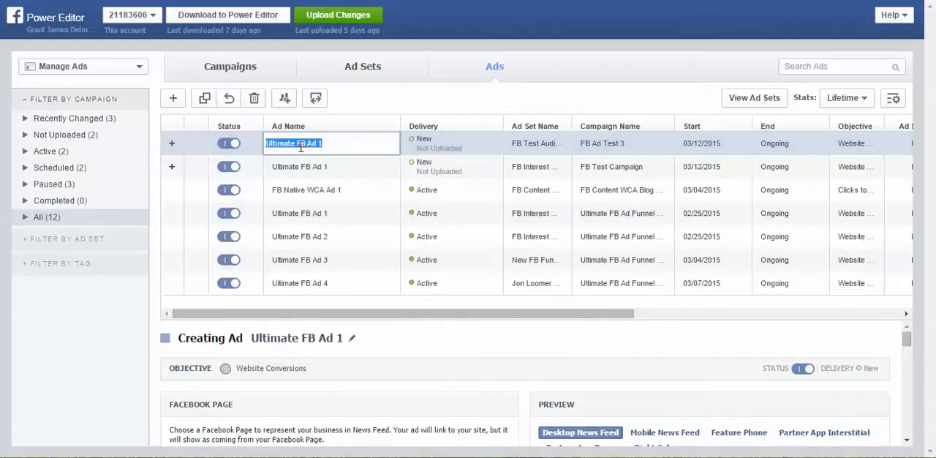
pyautogui.click(306, 189)
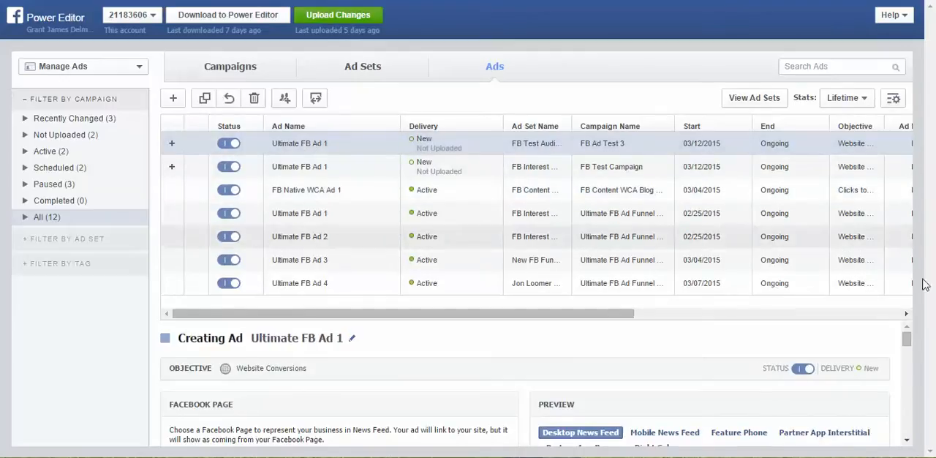
pyautogui.scroll(-3)
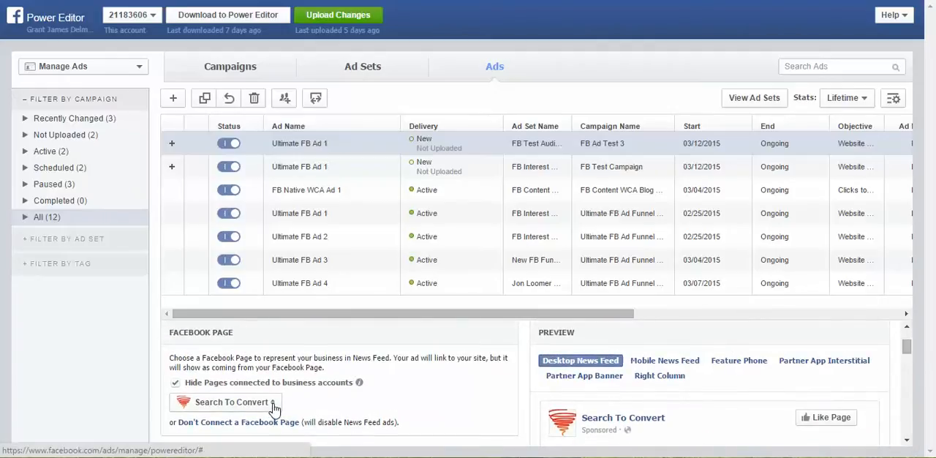
pyautogui.click(236, 401)
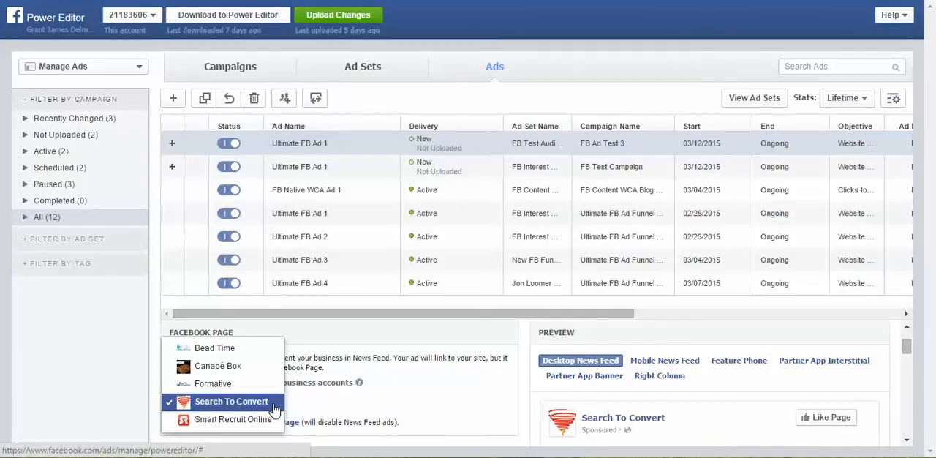
pyautogui.moveTo(254, 405)
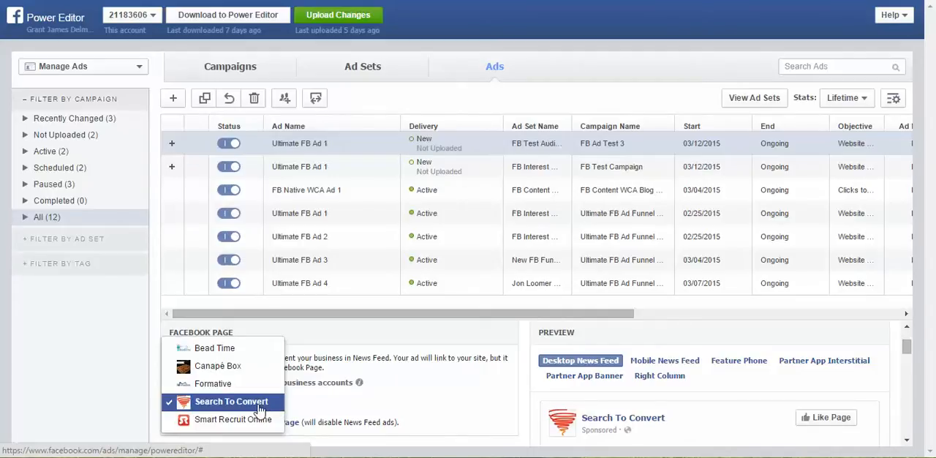
pyautogui.click(226, 401)
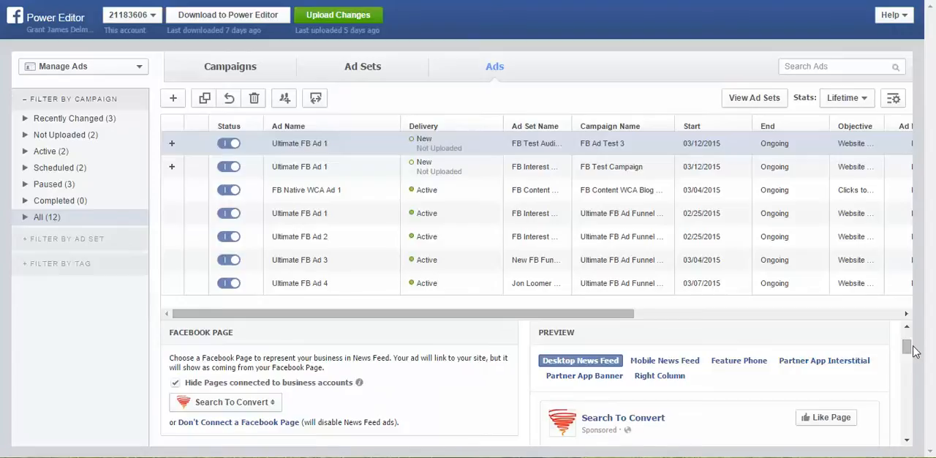
pyautogui.scroll(-3)
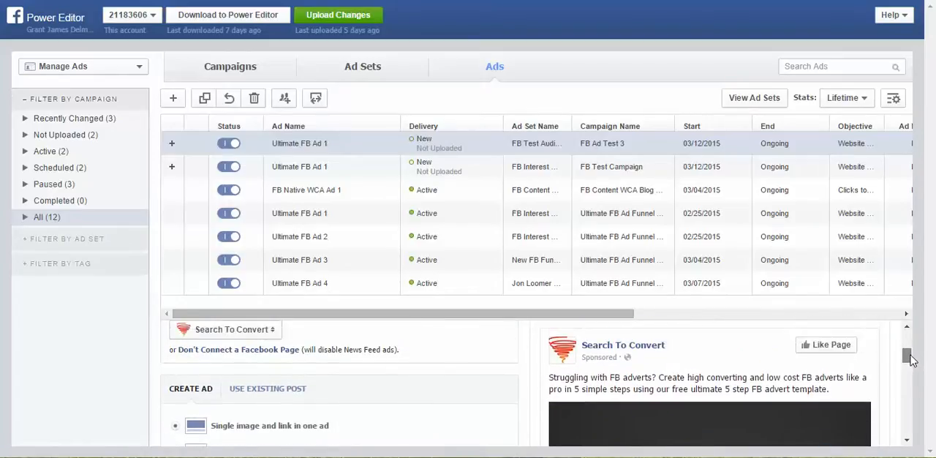
pyautogui.scroll(-3)
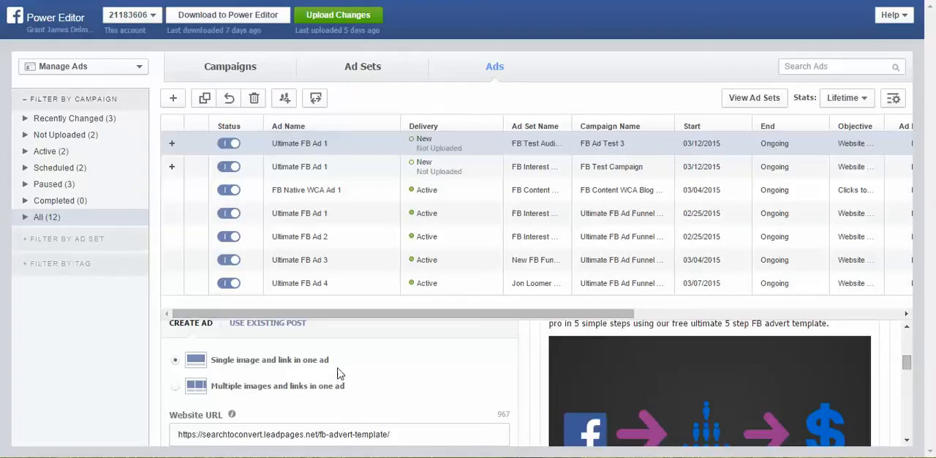
pyautogui.moveTo(379, 374)
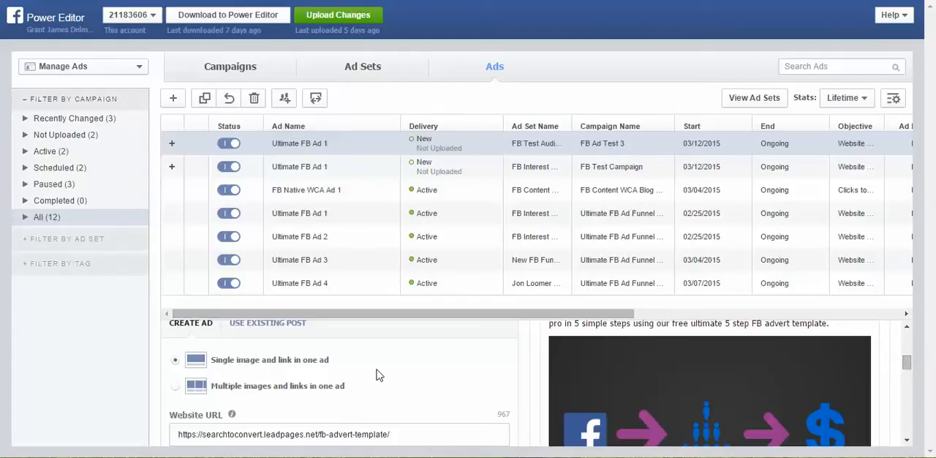
pyautogui.moveTo(305, 396)
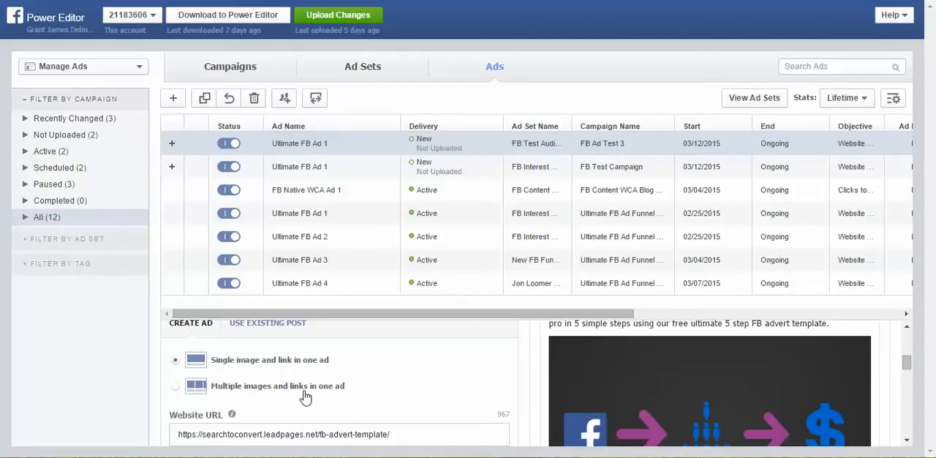
pyautogui.moveTo(373, 389)
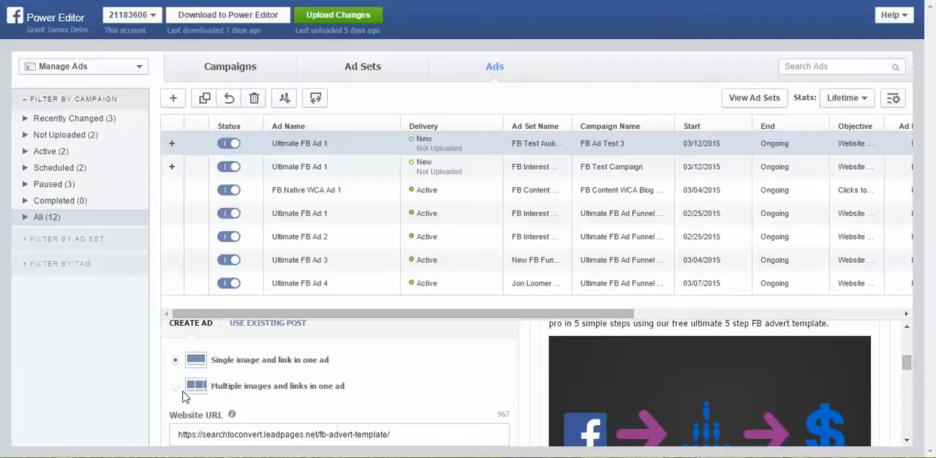
pyautogui.moveTo(442, 386)
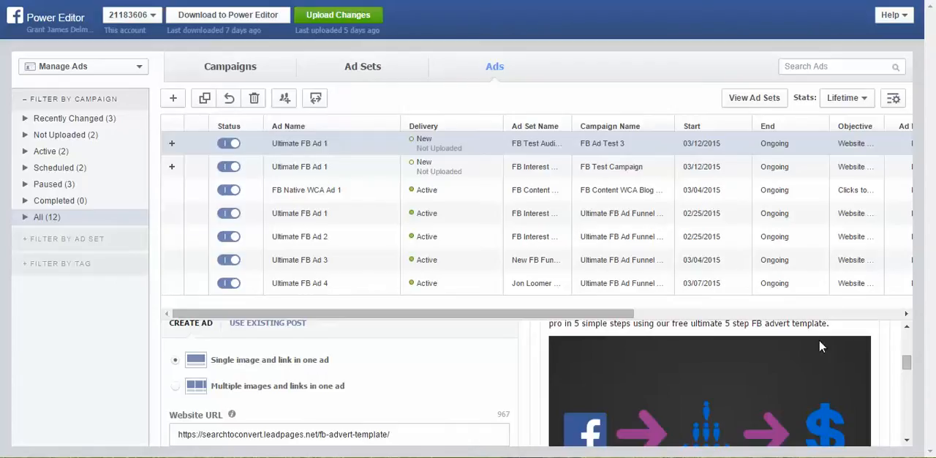
pyautogui.scroll(-3)
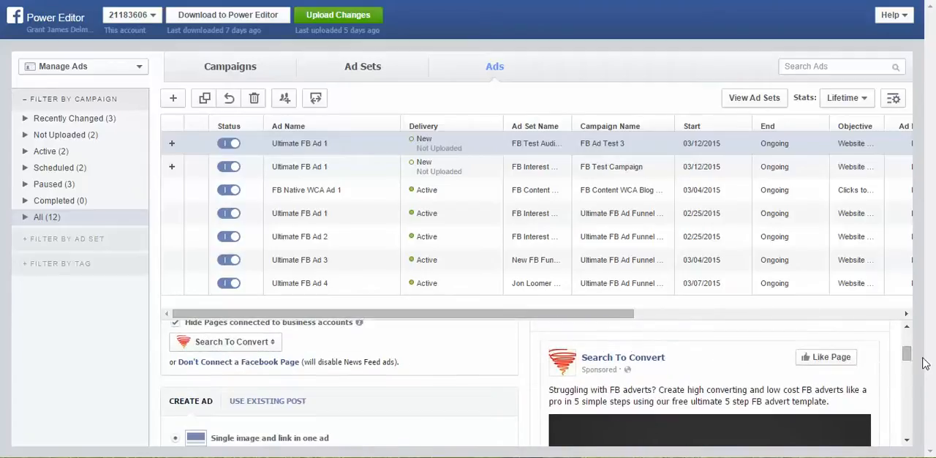
pyautogui.scroll(-3)
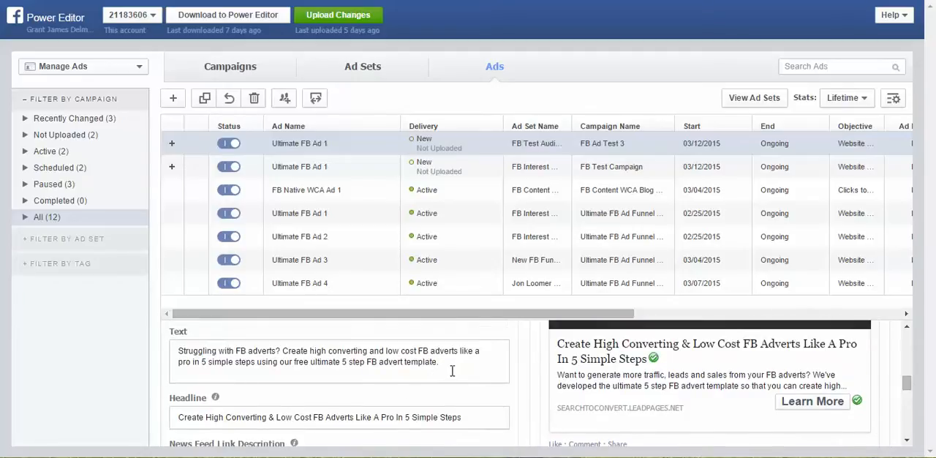
pyautogui.moveTo(443, 371)
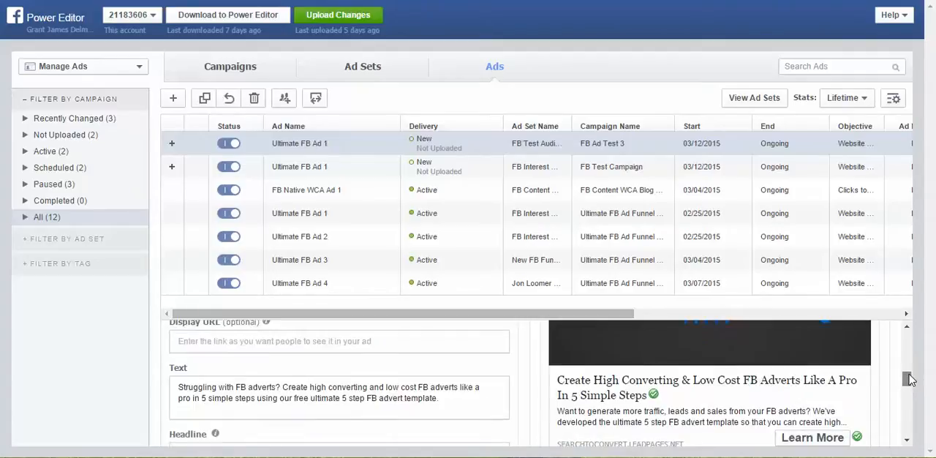
pyautogui.scroll(-3)
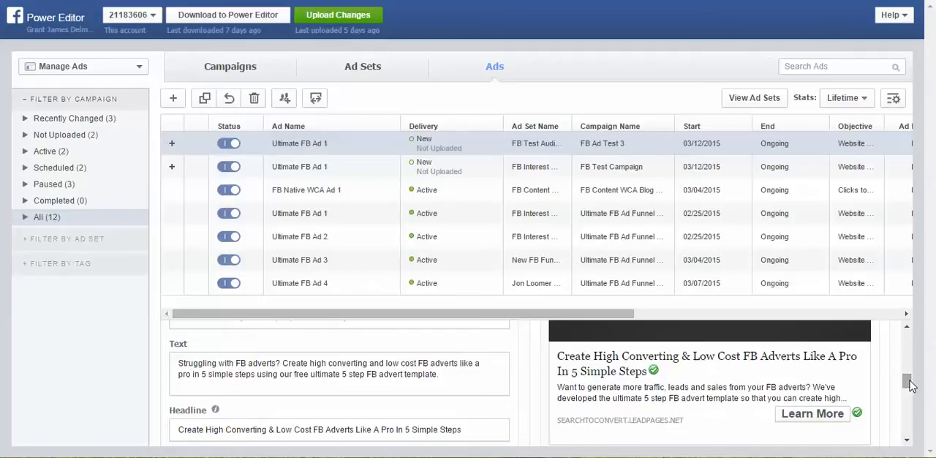
pyautogui.scroll(-3)
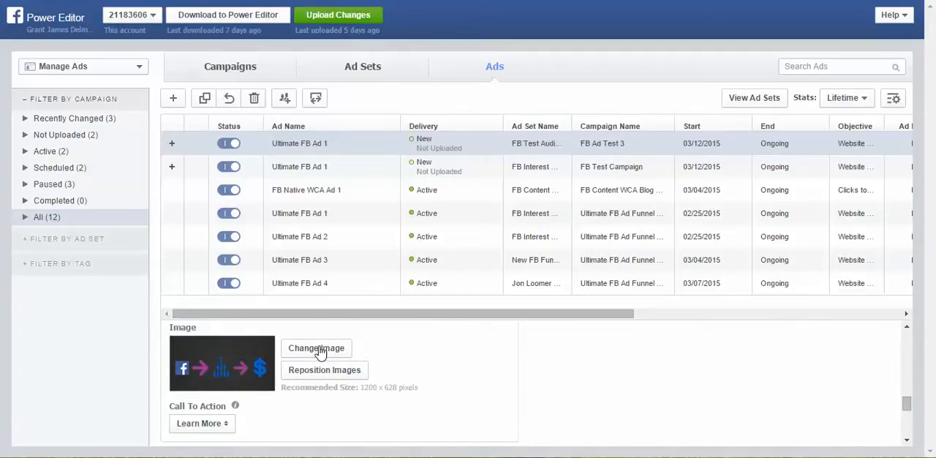
pyautogui.click(316, 348)
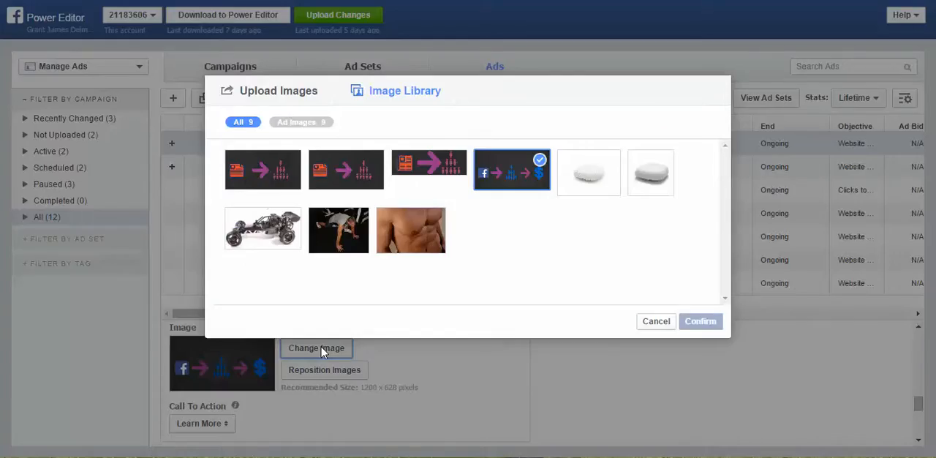
pyautogui.moveTo(508, 166)
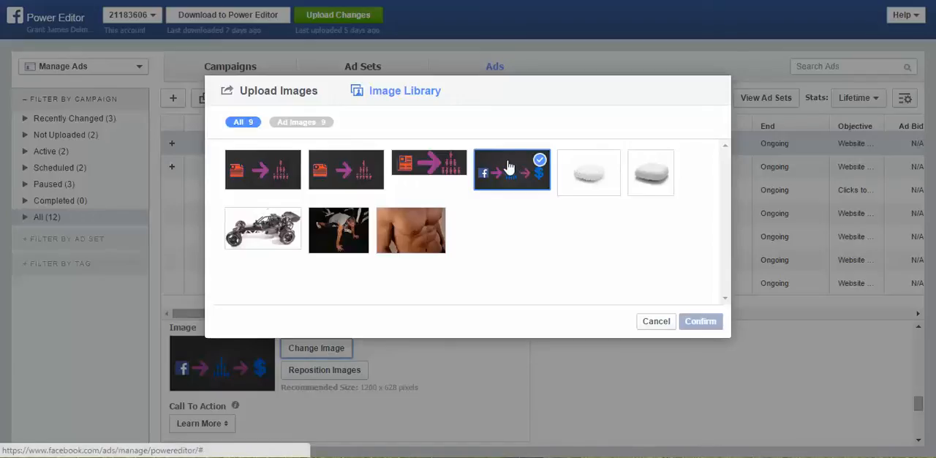
pyautogui.moveTo(314, 90)
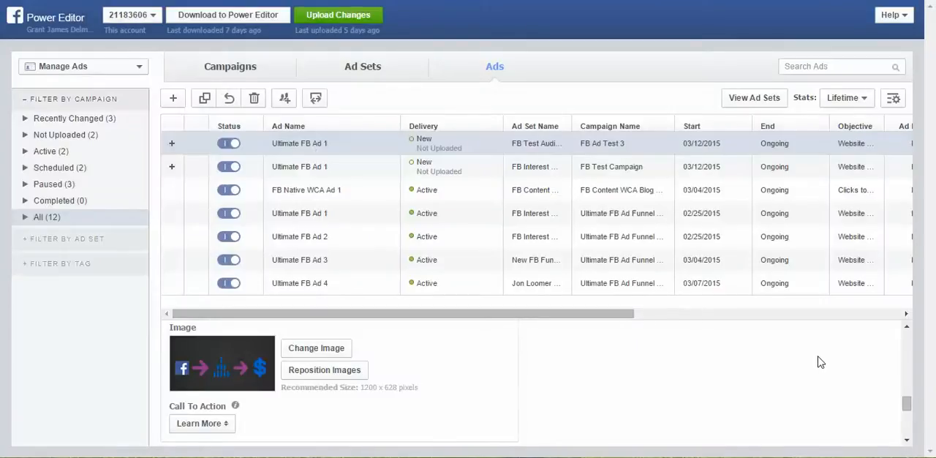
pyautogui.scroll(-3)
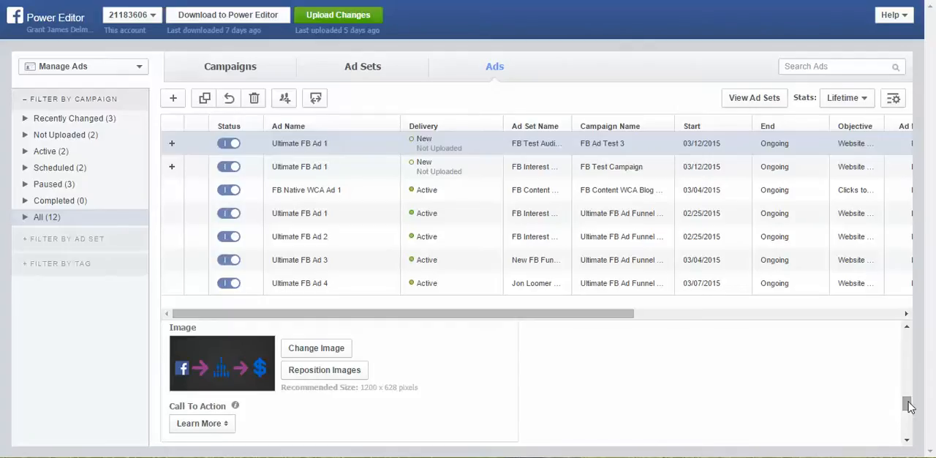
pyautogui.scroll(-3)
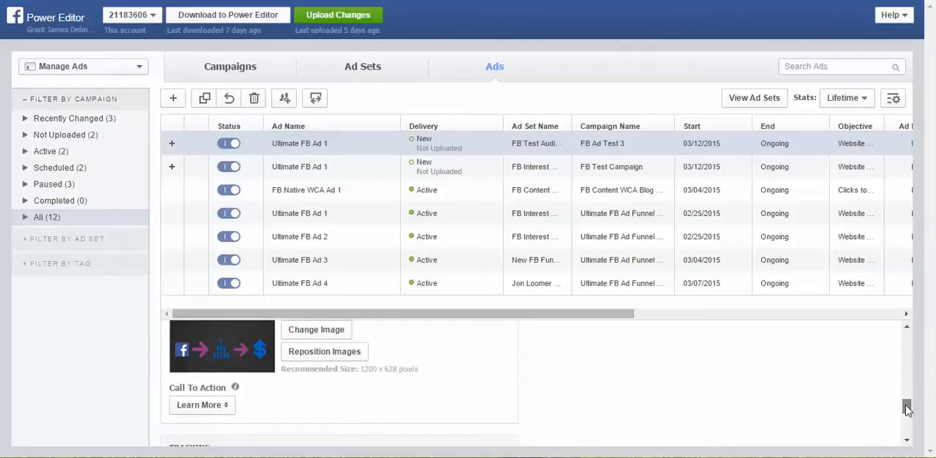
# Confirm Learn More in the Call To Action dropdown for the copied ad
pyautogui.scroll(-3)
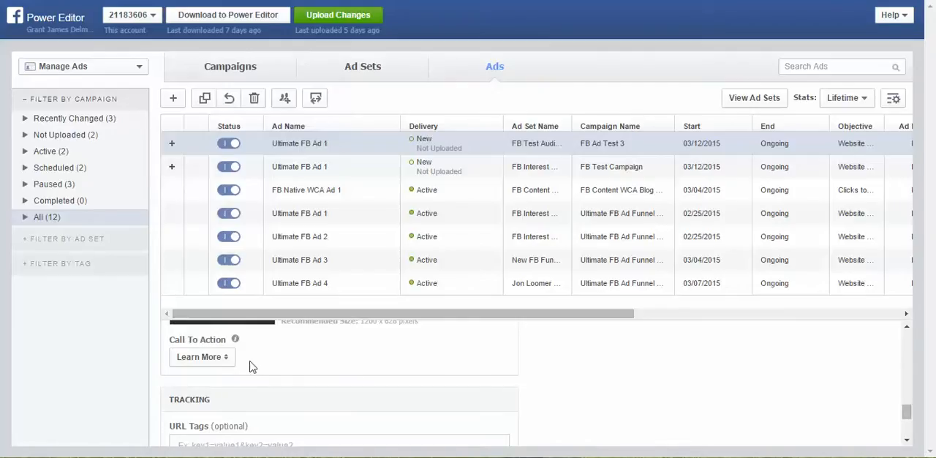
pyautogui.click(202, 356)
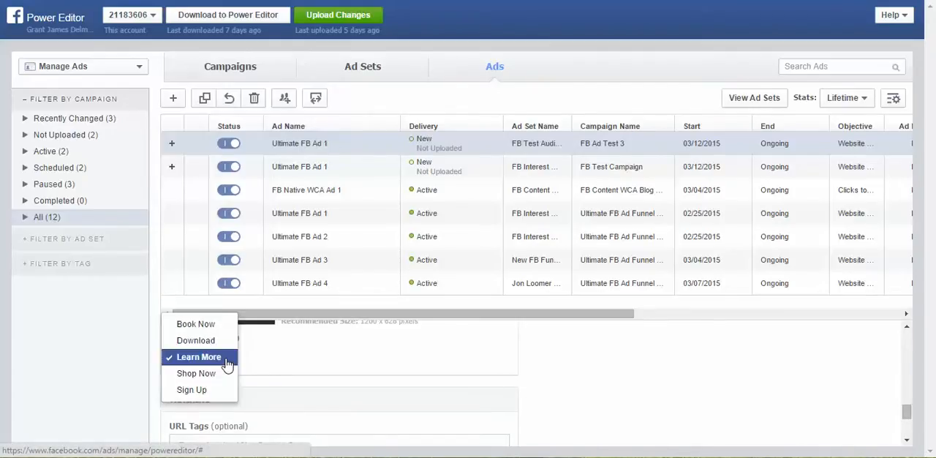
pyautogui.moveTo(196, 323)
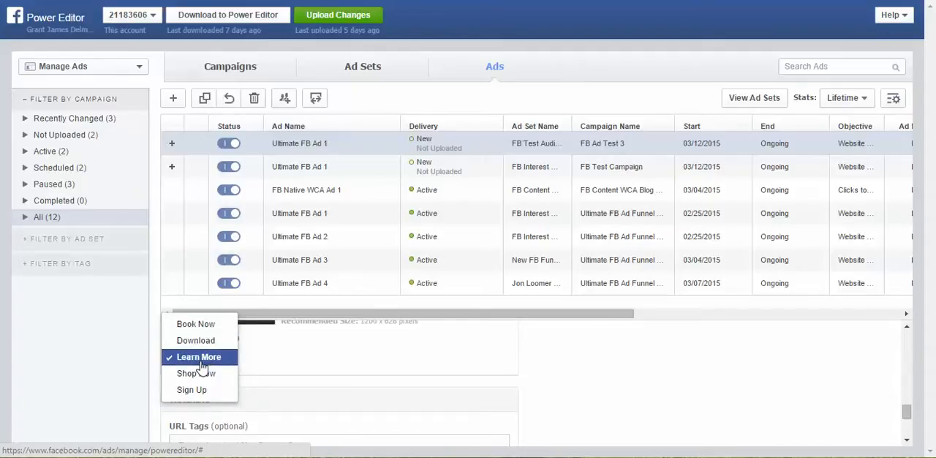
pyautogui.click(199, 356)
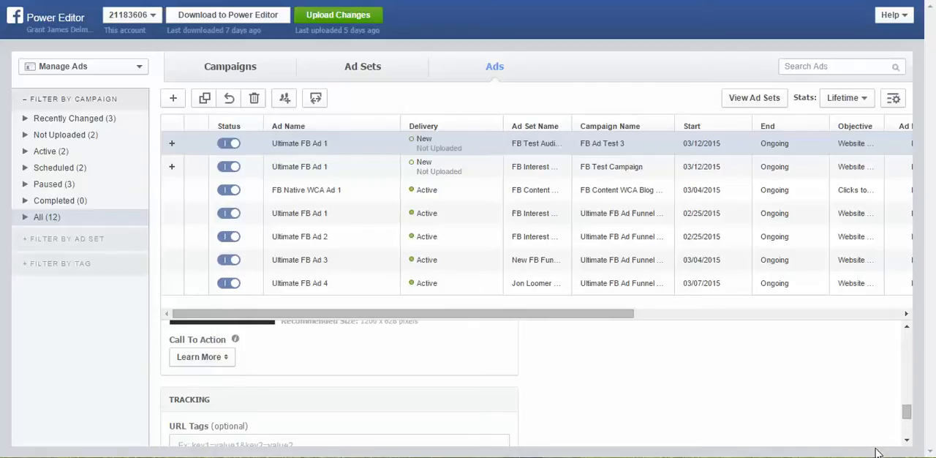
pyautogui.scroll(-3)
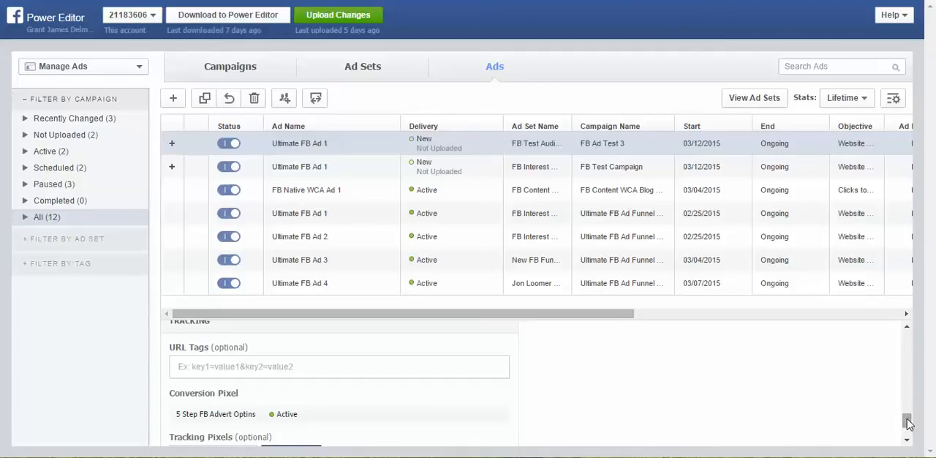
pyautogui.scroll(-3)
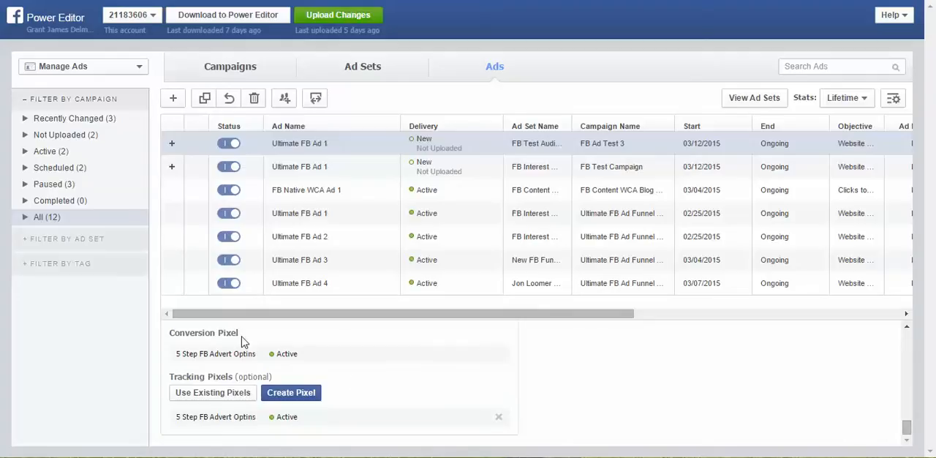
pyautogui.moveTo(745, 420)
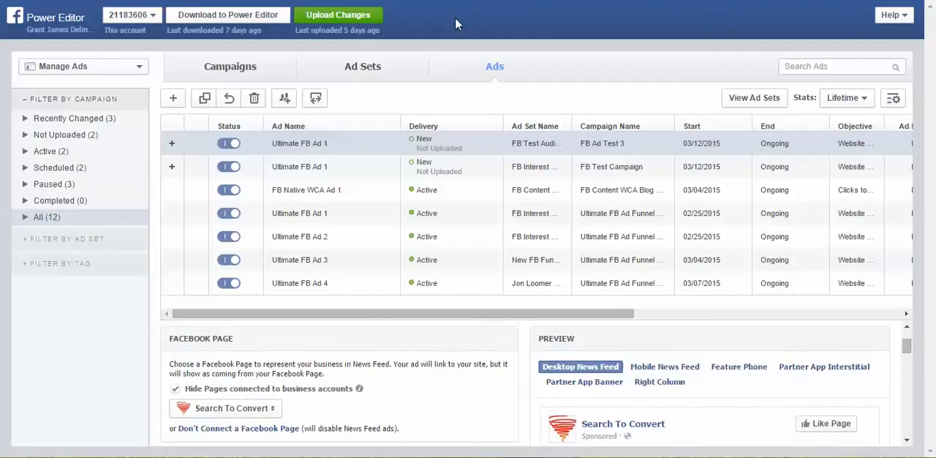
pyautogui.moveTo(490, 31)
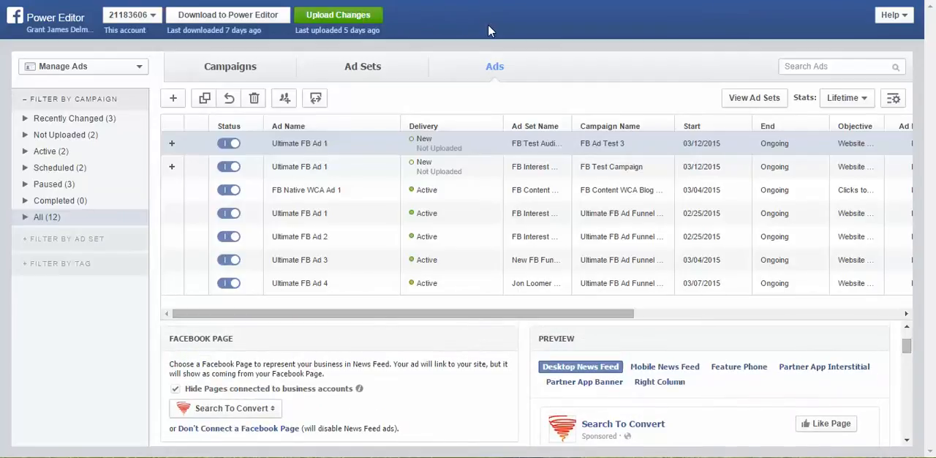